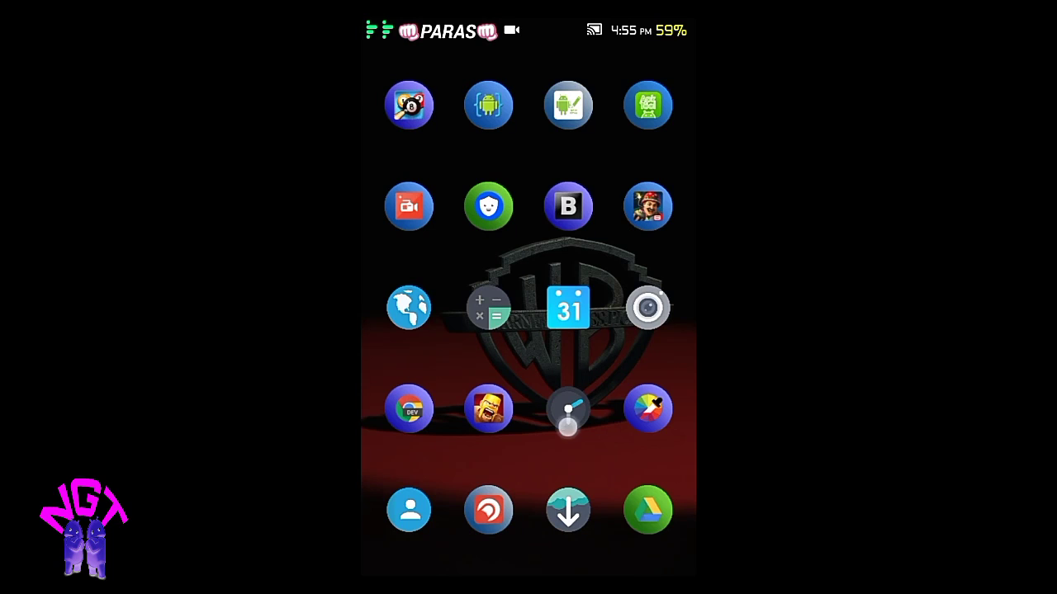
# - Swipe left through the launcher home pages to reach the Night Mode app
pyautogui.hscroll(-3)
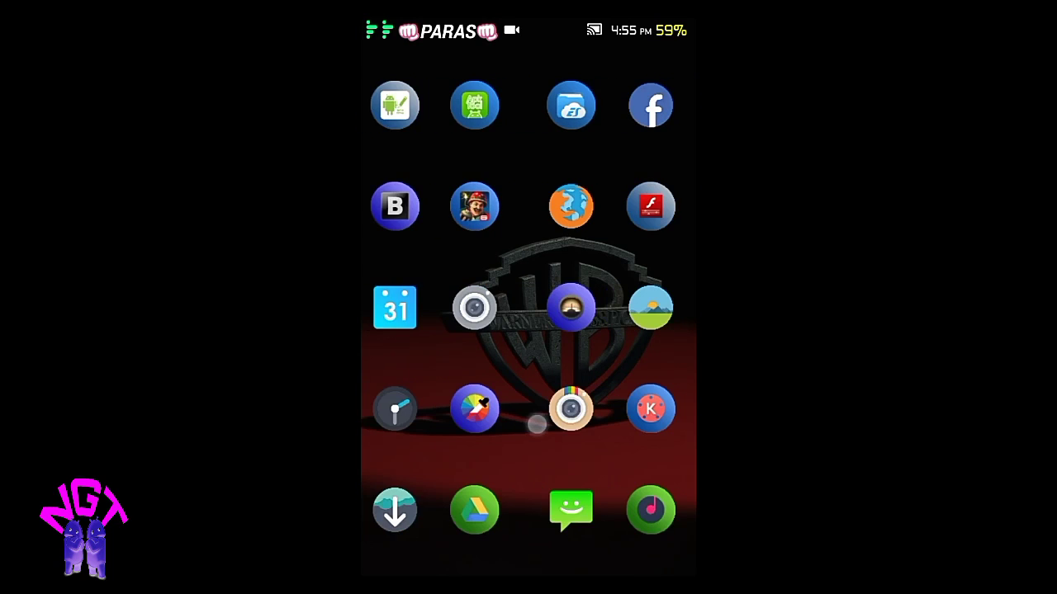
pyautogui.hscroll(-3)
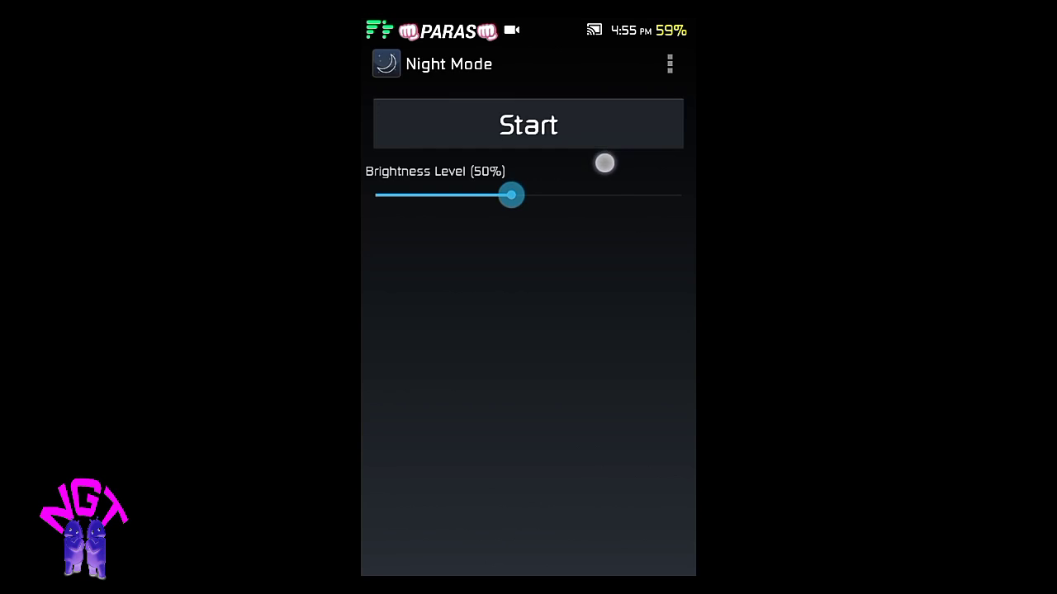
pyautogui.moveTo(415, 169)
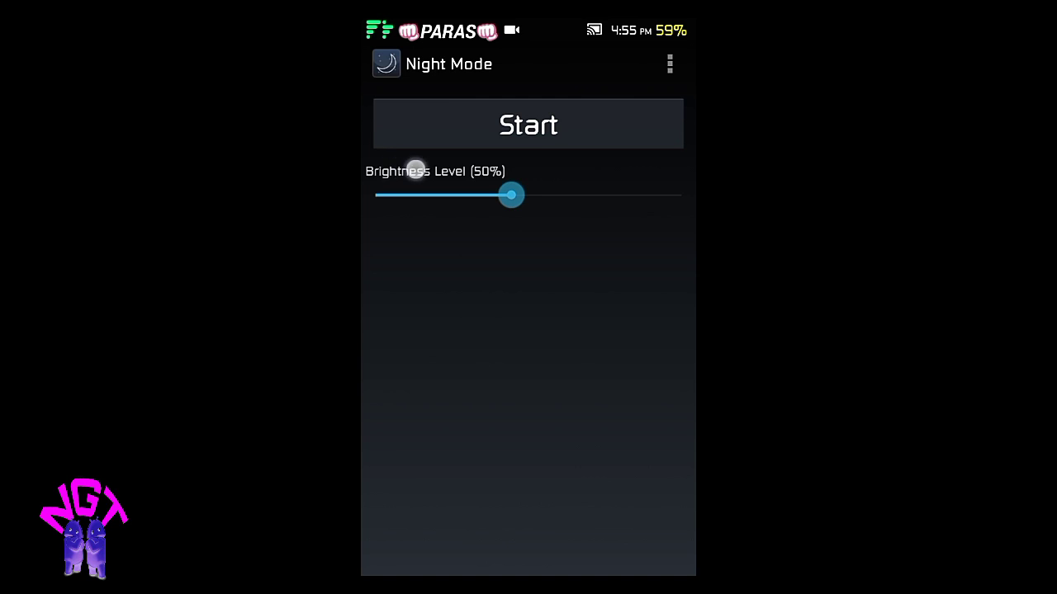
pyautogui.click(669, 63)
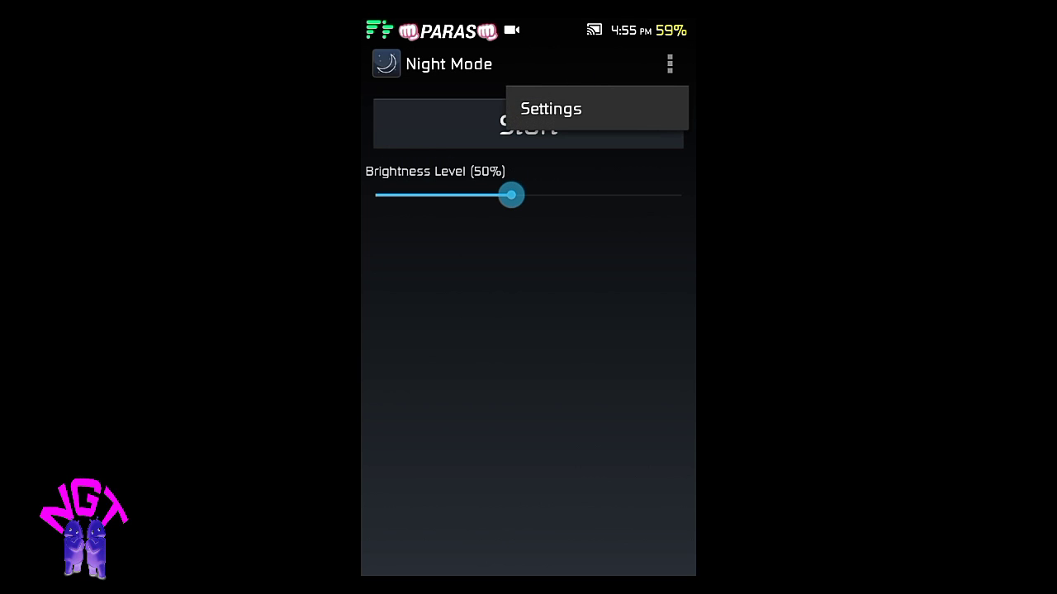
pyautogui.click(550, 108)
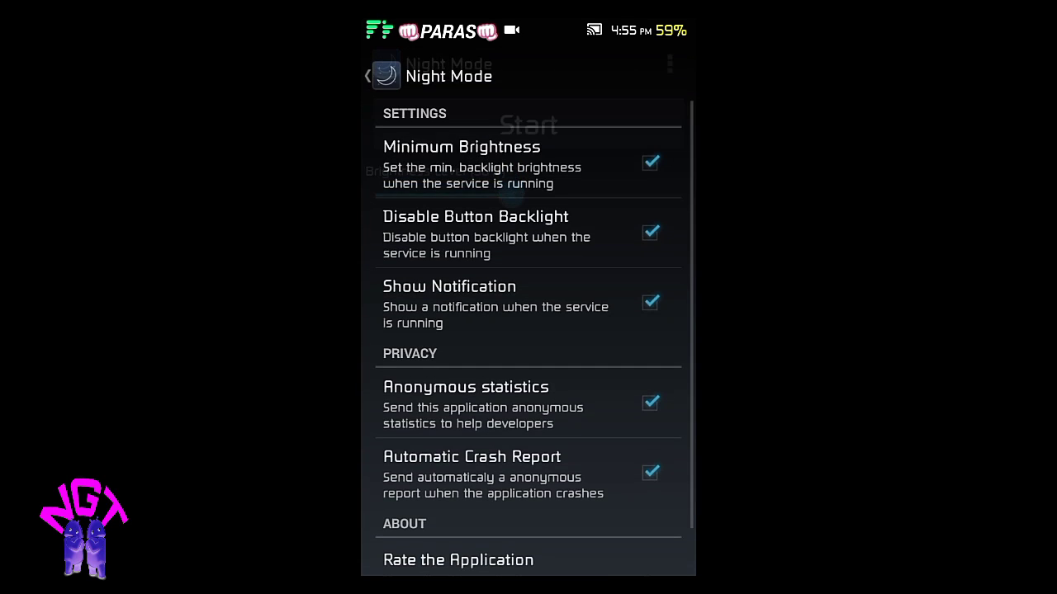
pyautogui.scroll(3)
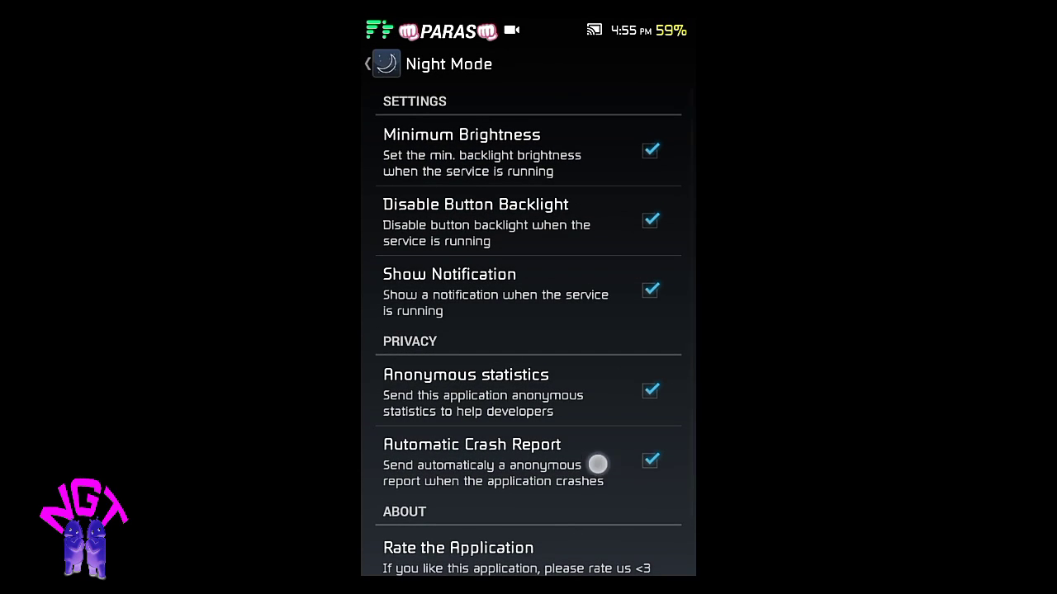
pyautogui.click(367, 63)
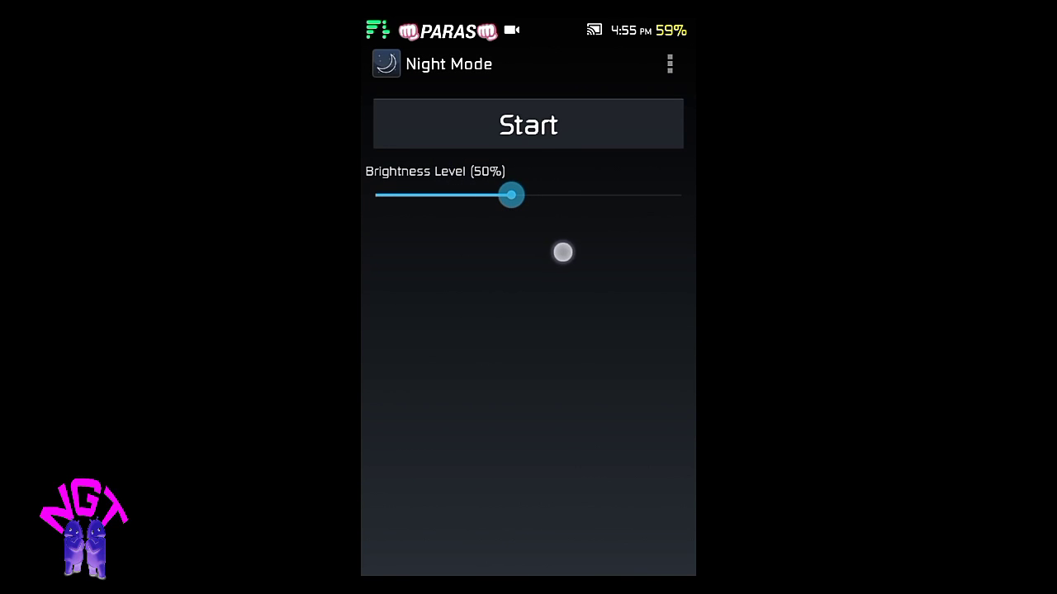
# - Start Night Mode, lower brightness to 44%, and view settings down to version 1.0.1
pyautogui.click(529, 123)
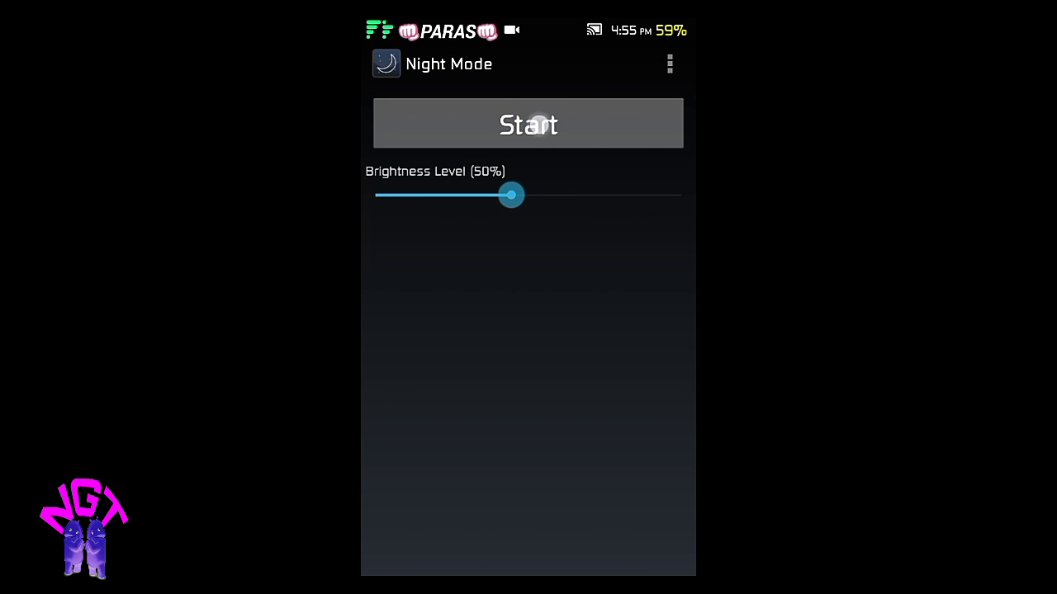
pyautogui.click(527, 124)
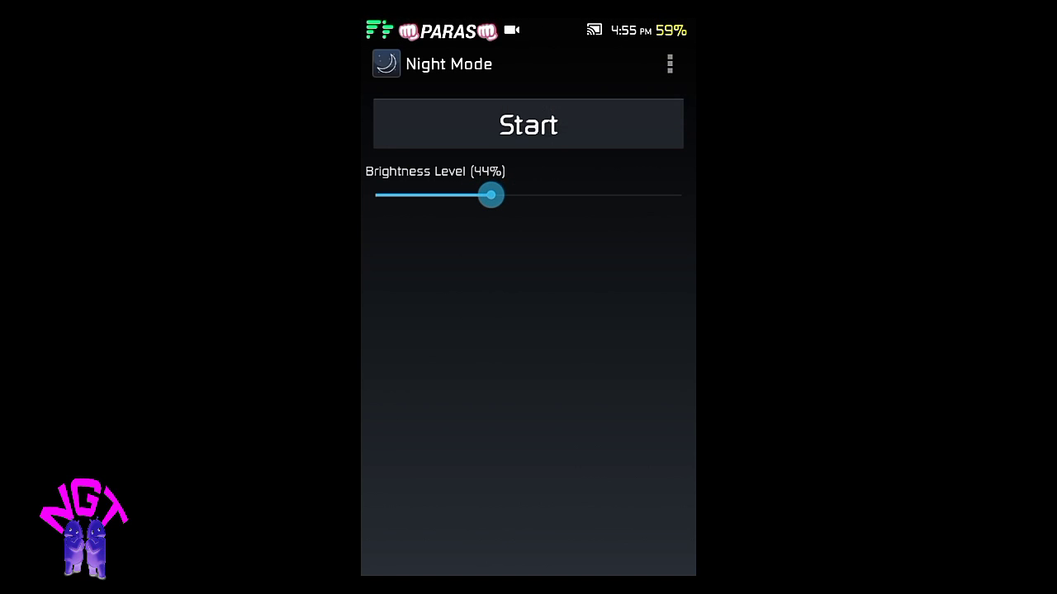
pyautogui.click(669, 64)
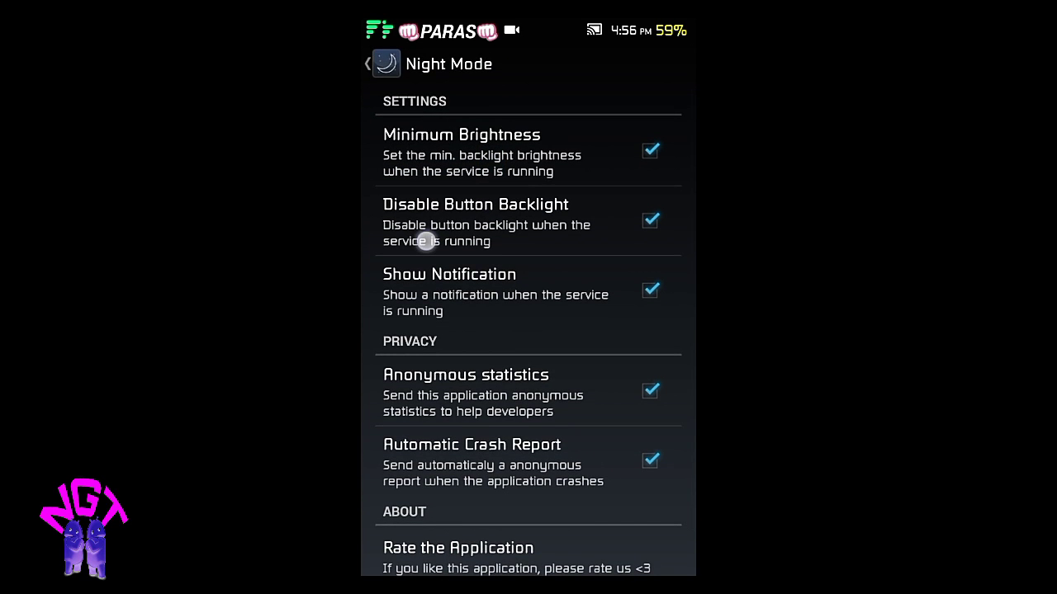
pyautogui.click(512, 235)
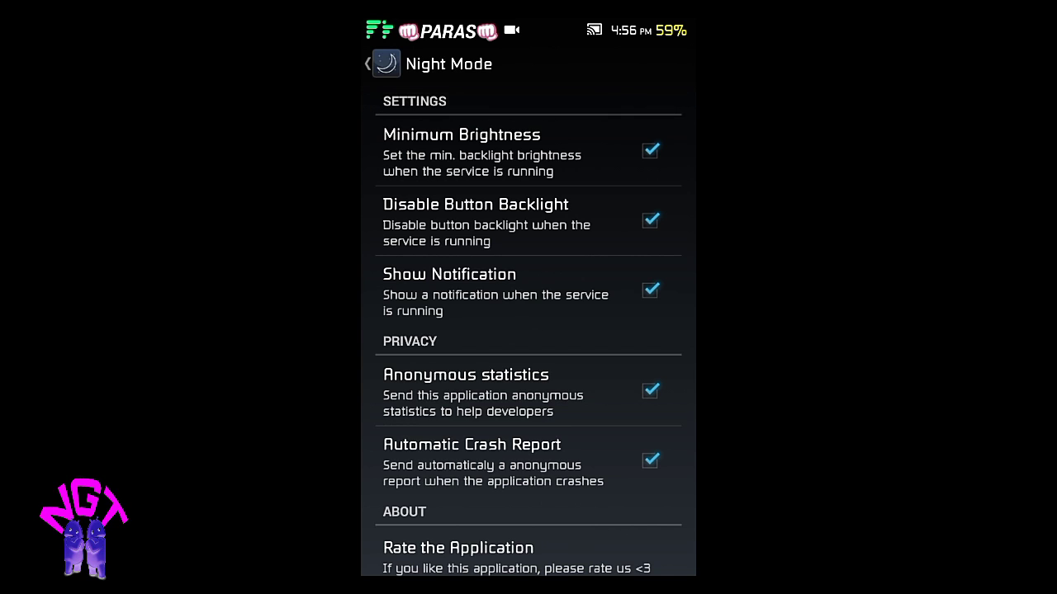
pyautogui.scroll(-3)
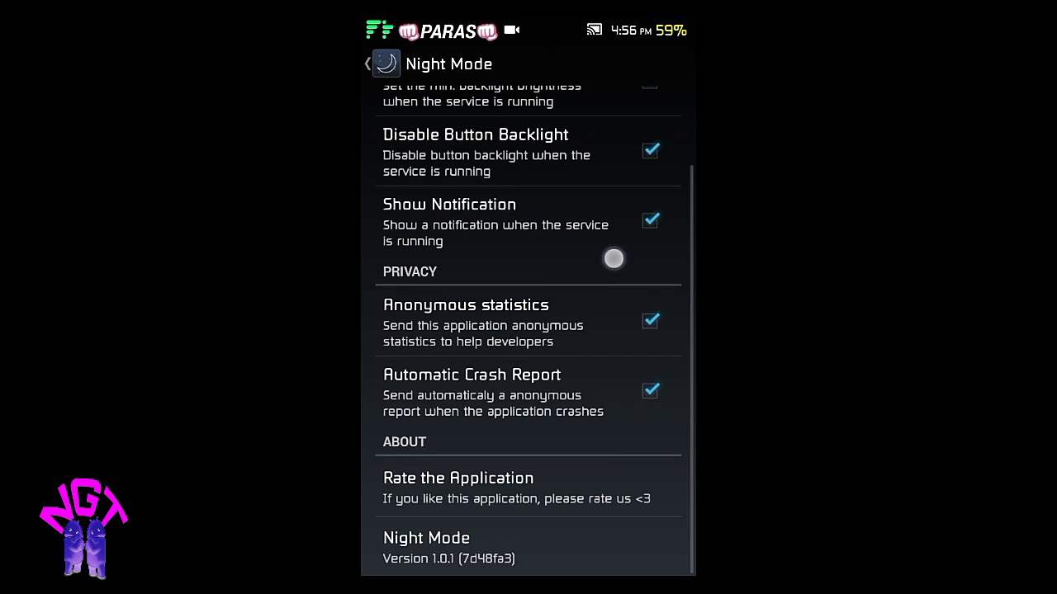
pyautogui.scroll(3)
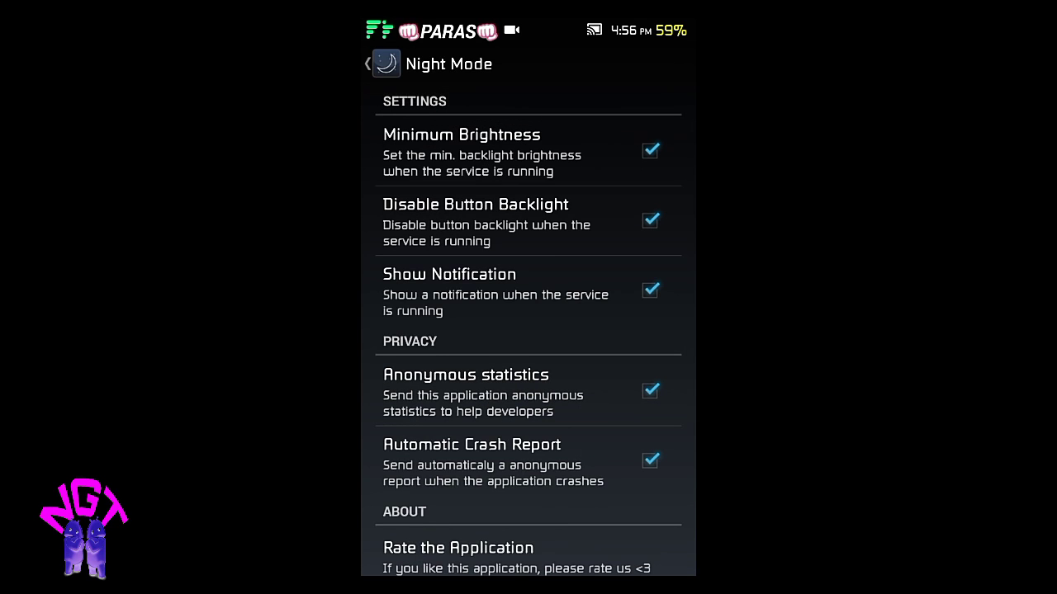
# - Switch to ES File Explorer and scroll the sdcard folders toward the nm folder
pyautogui.click(367, 64)
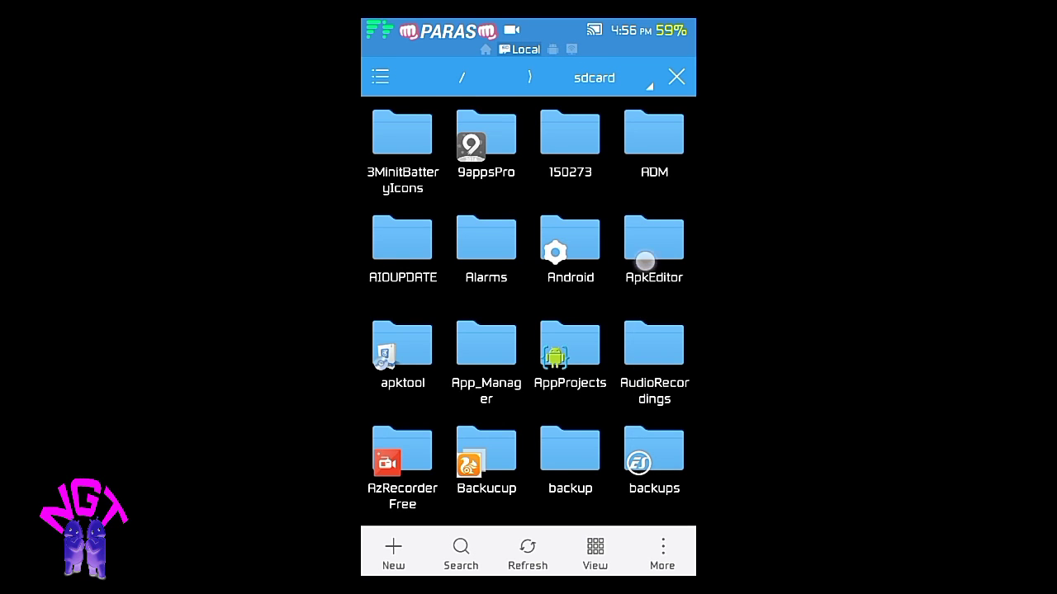
pyautogui.scroll(-3)
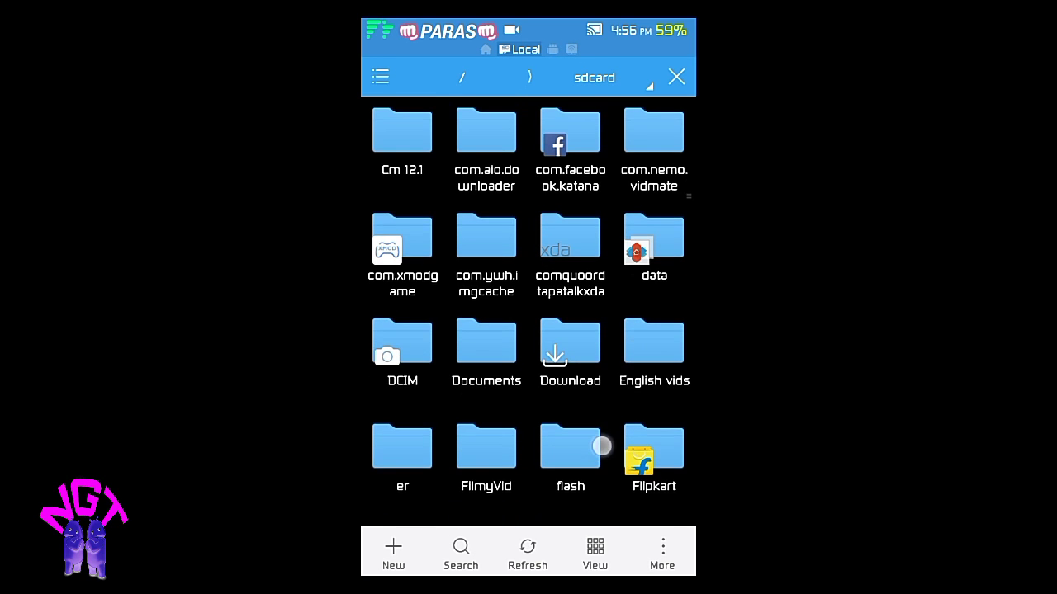
pyautogui.scroll(-3)
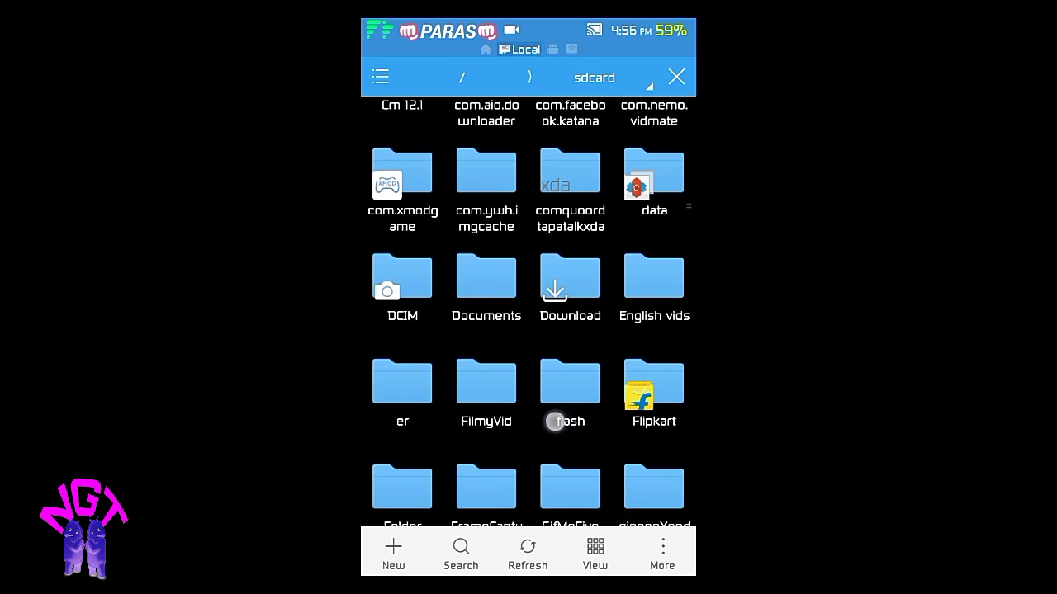
pyautogui.scroll(-3)
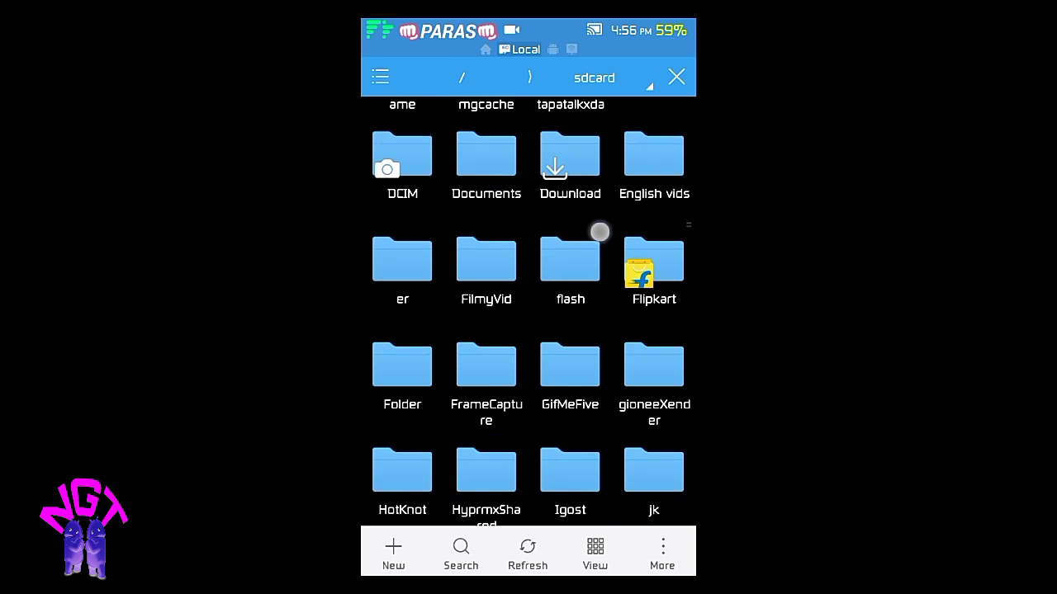
pyautogui.scroll(-3)
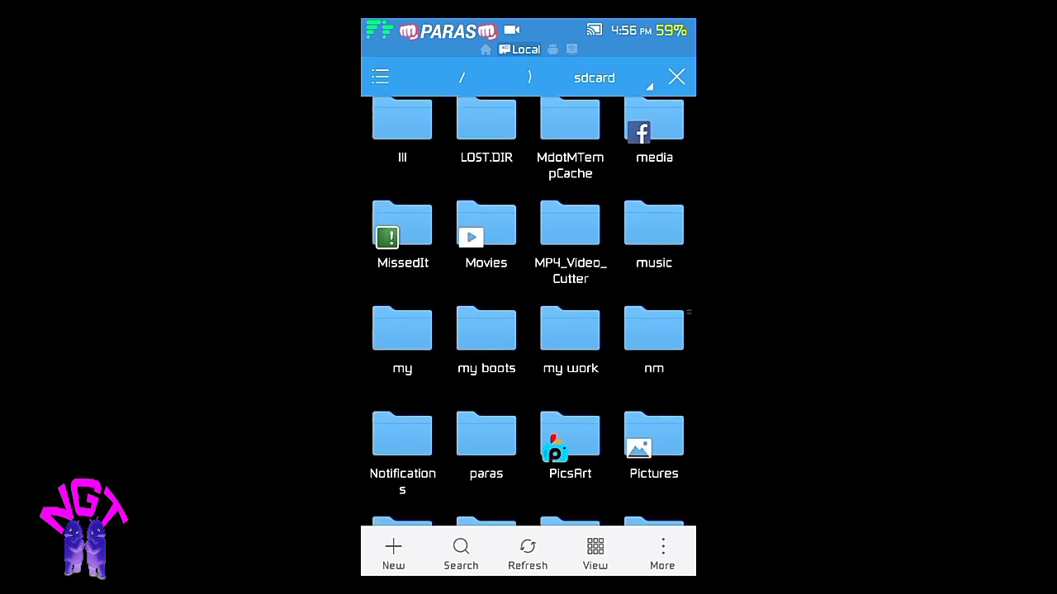
# - Open the nm folder, then the decompiled Night Mode_1.0.1 project folder
pyautogui.click(653, 328)
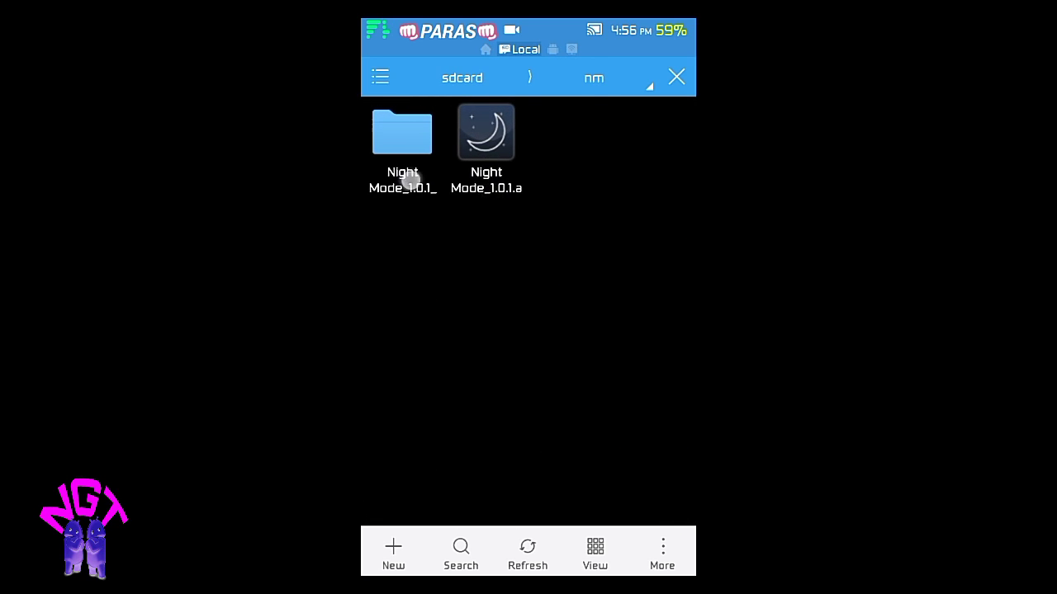
pyautogui.doubleClick(402, 132)
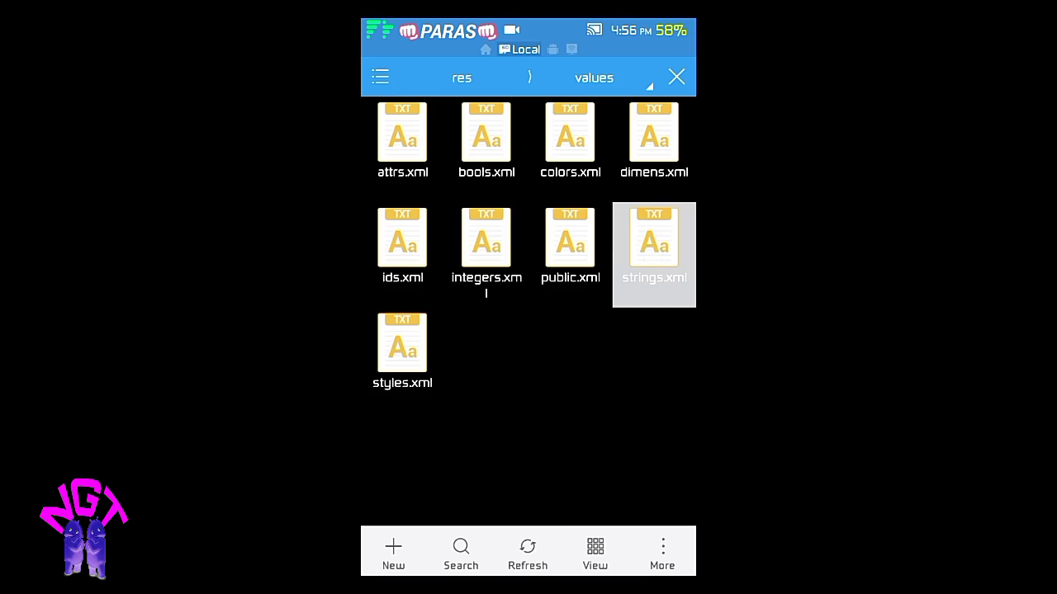
pyautogui.doubleClick(653, 239)
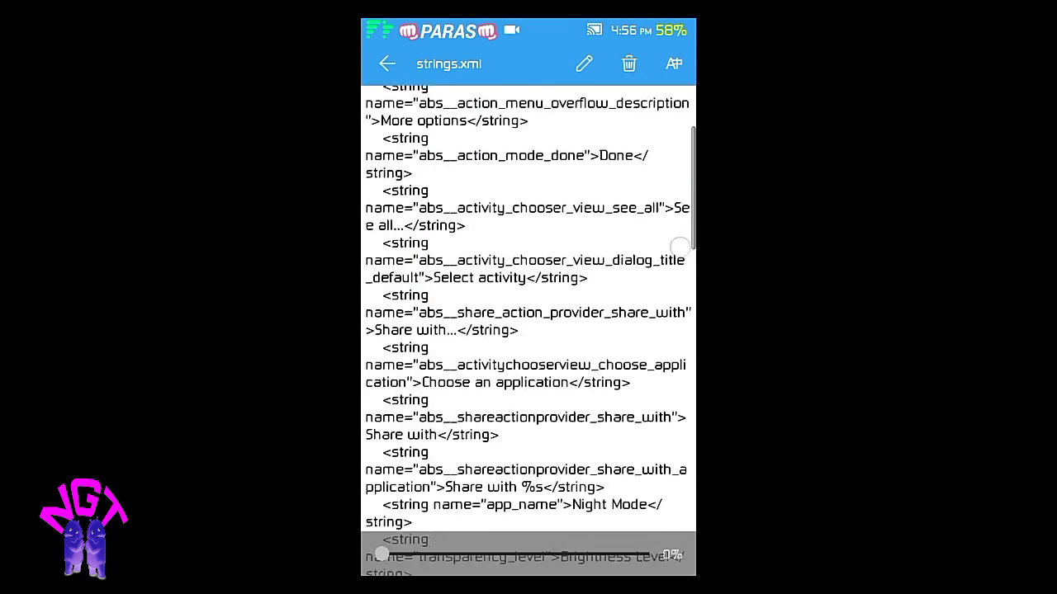
pyautogui.scroll(3)
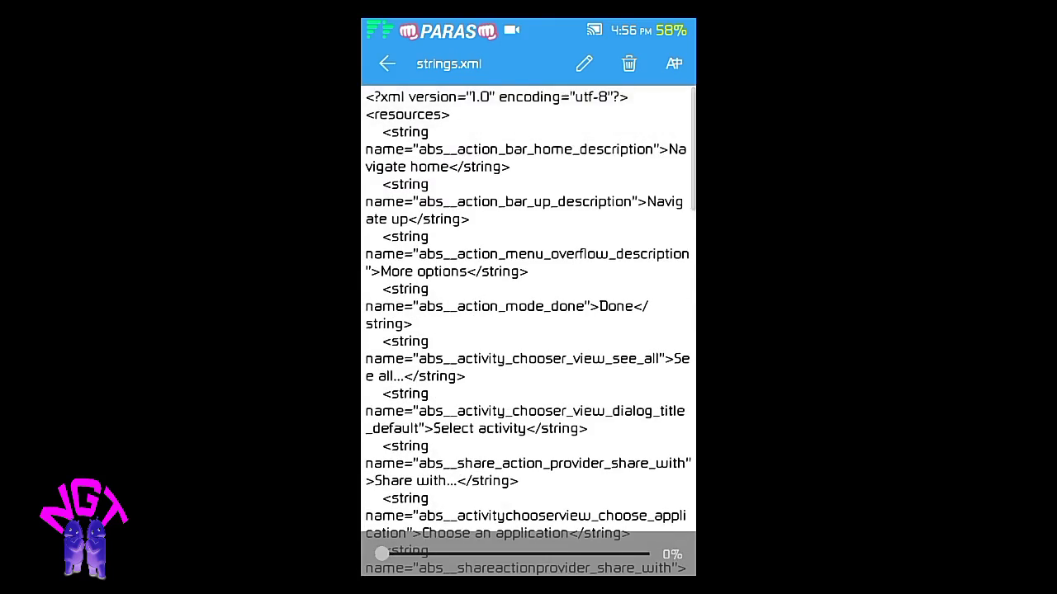
pyautogui.scroll(-3)
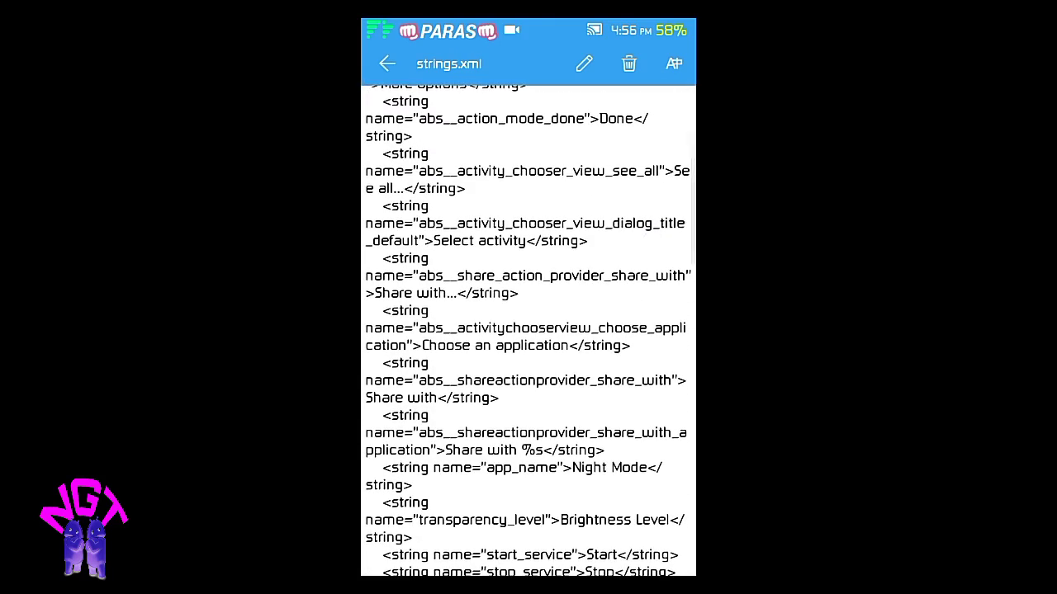
pyautogui.scroll(-3)
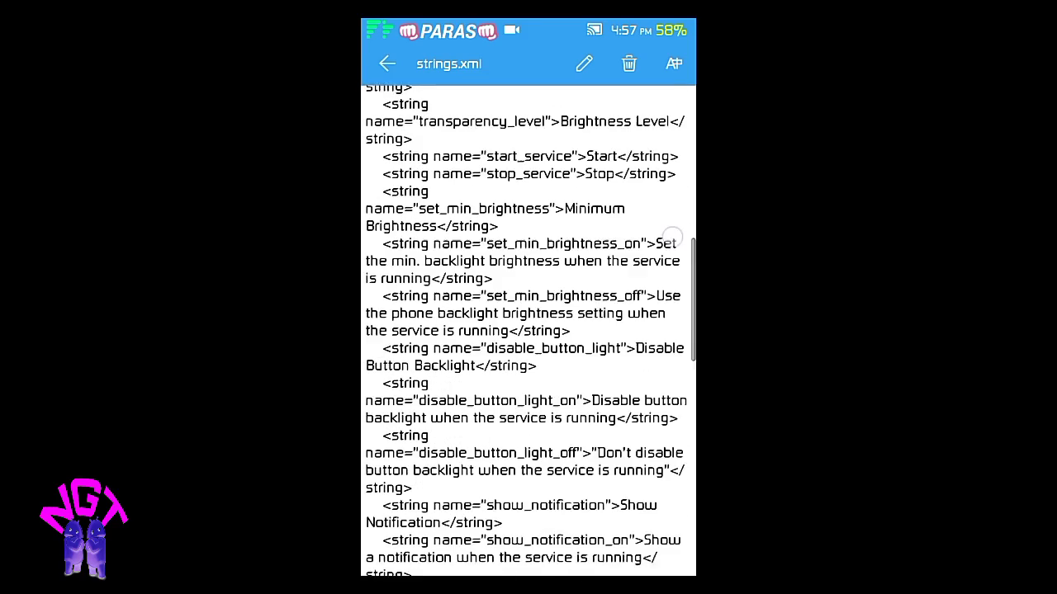
pyautogui.scroll(3)
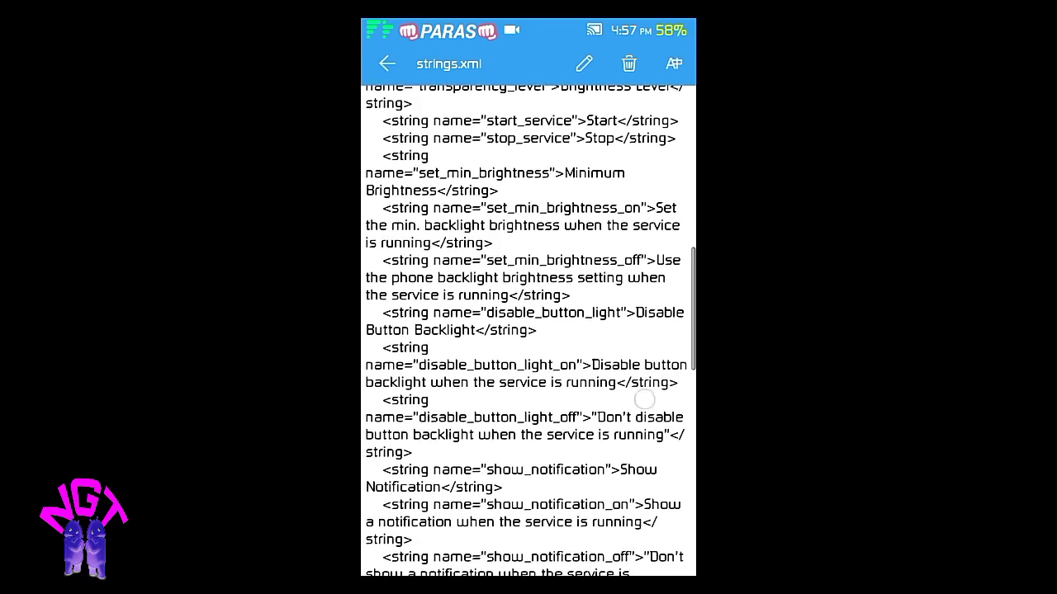
pyautogui.scroll(-3)
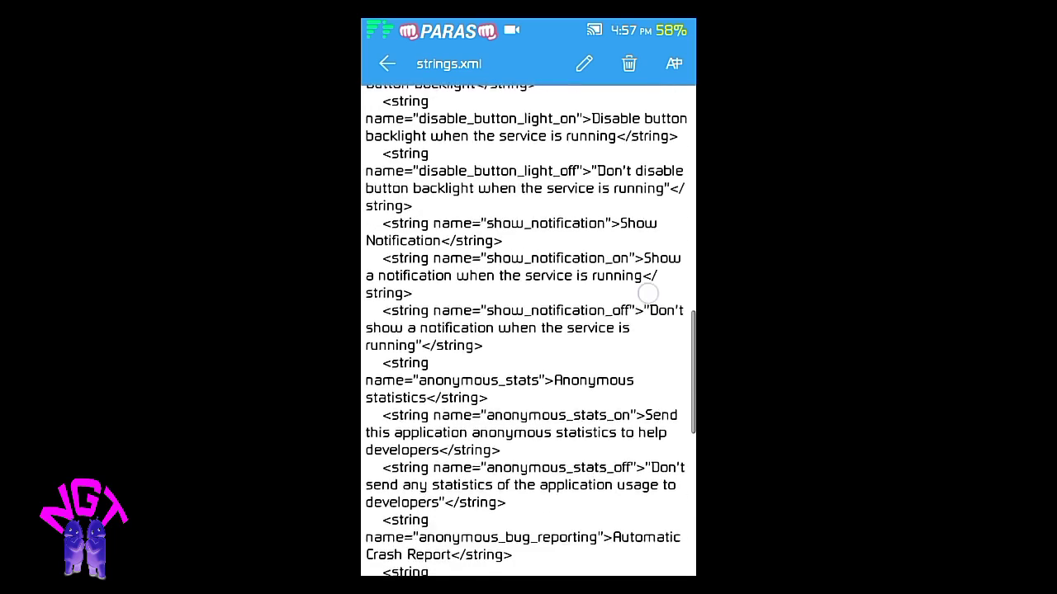
pyautogui.scroll(3)
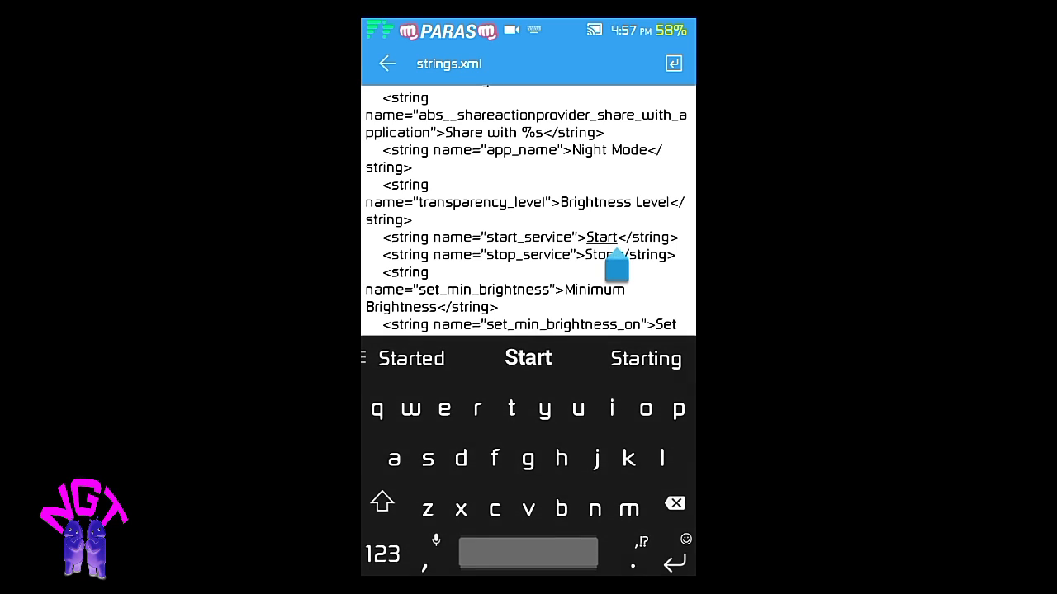
# - In strings.xml, change Start and Stop to Begin and end, and Minimum Brightness to low brightness
pyautogui.click(674, 502)
pyautogui.write('B')
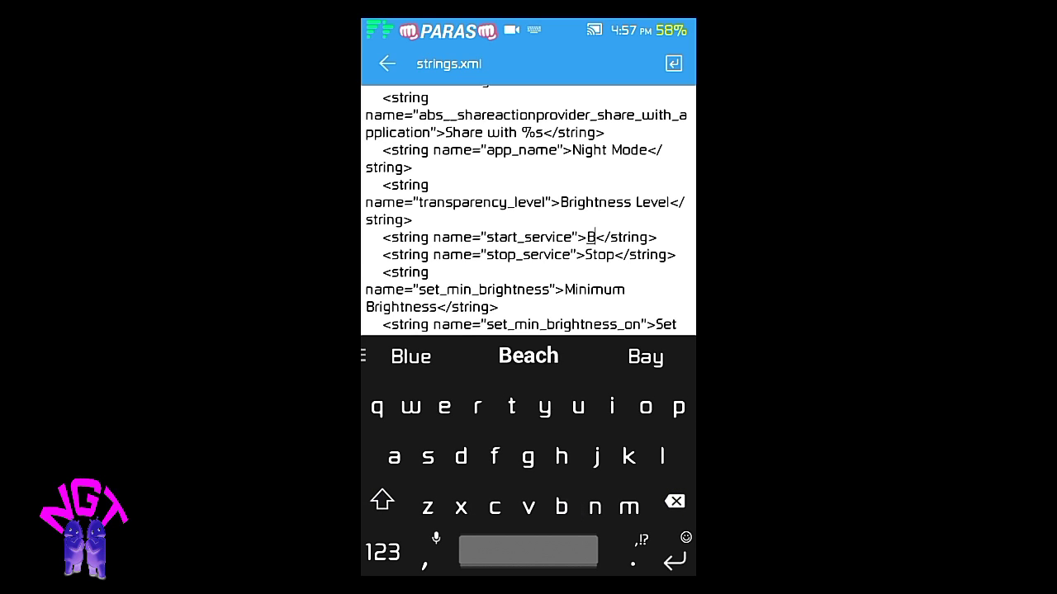
pyautogui.click(527, 356)
pyautogui.write('The n')
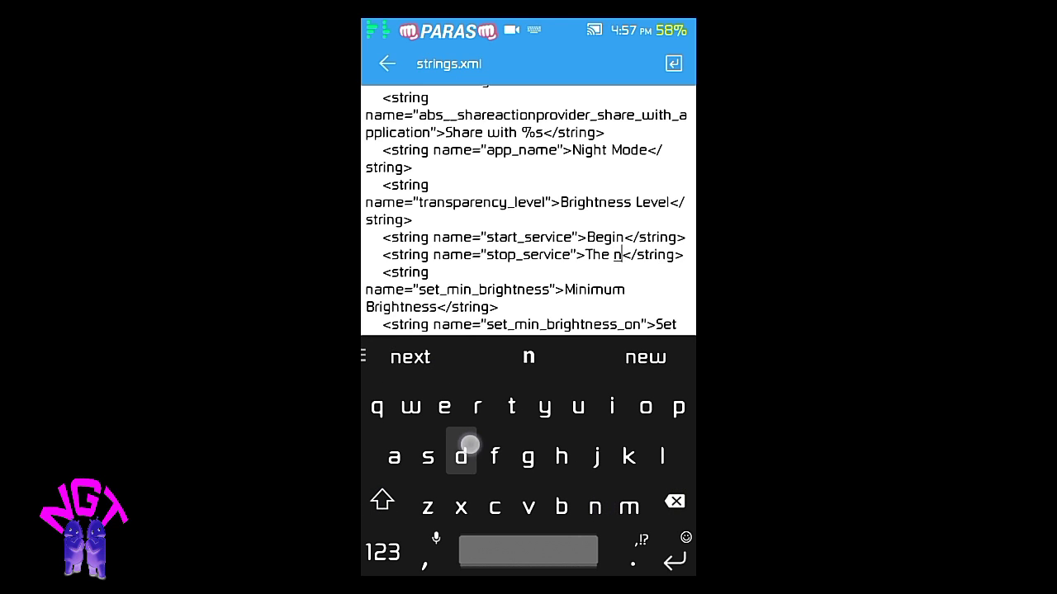
pyautogui.click(674, 501)
pyautogui.write('d')
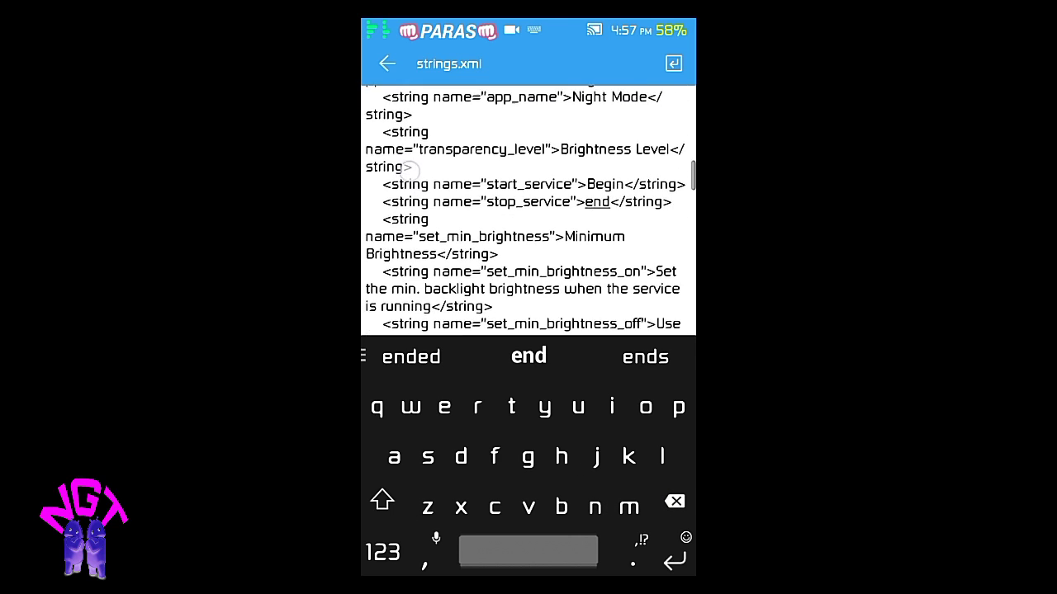
pyautogui.scroll(3)
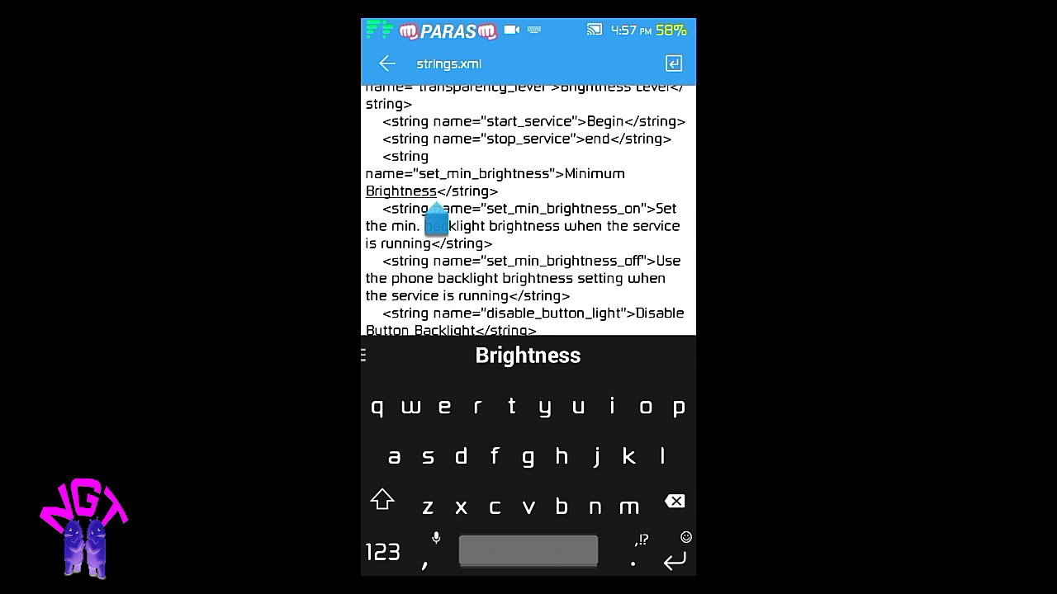
pyautogui.click(674, 501)
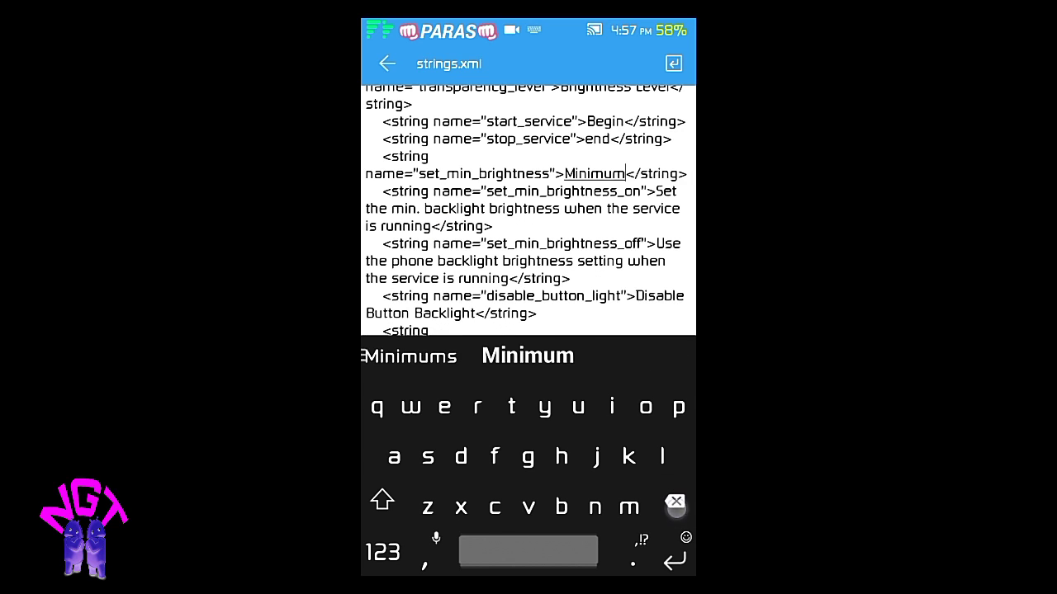
pyautogui.click(675, 502)
pyautogui.write('low brightness ')
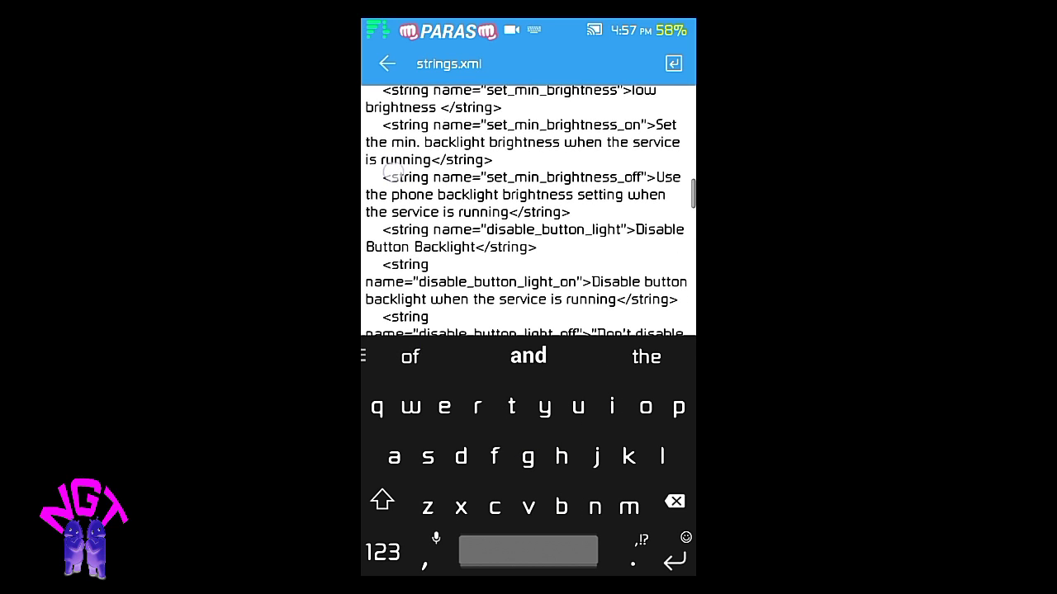
# - Shorten Settings to Setti and change Disable Button Backlight to 'turn off back light'
pyautogui.scroll(3)
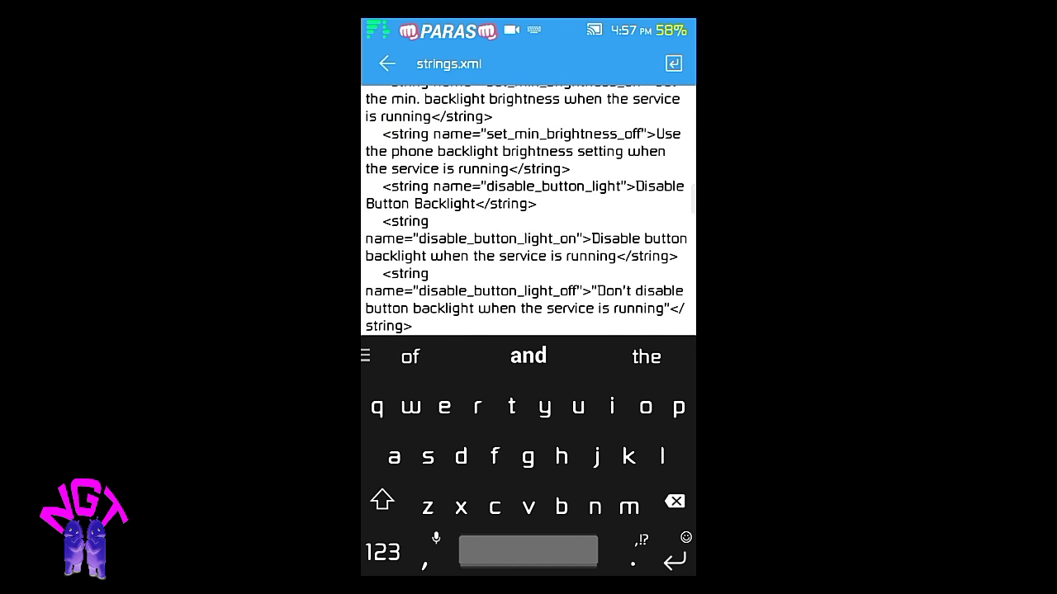
pyautogui.scroll(-3)
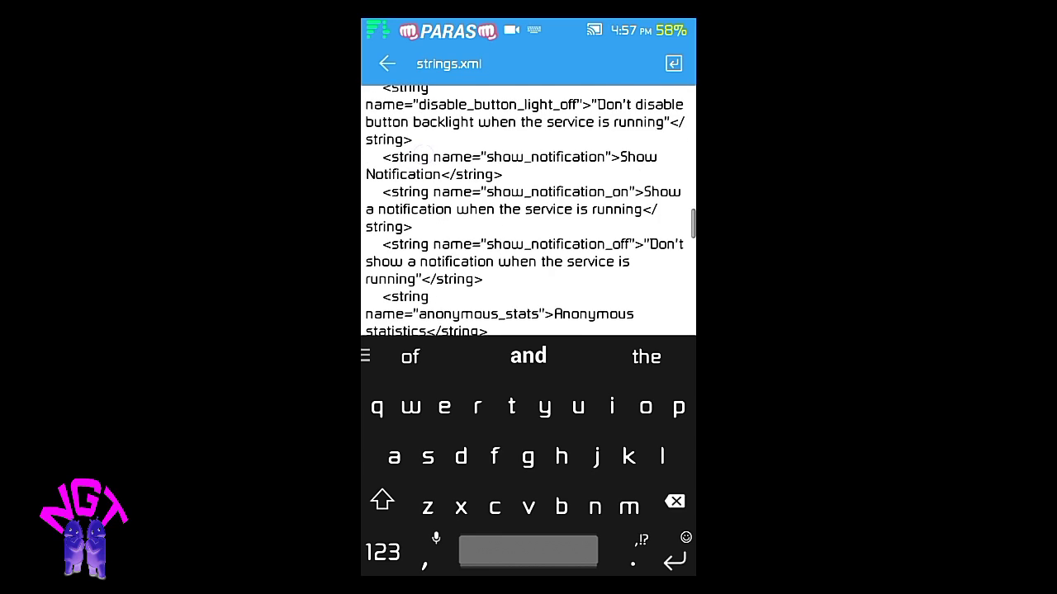
pyautogui.scroll(-3)
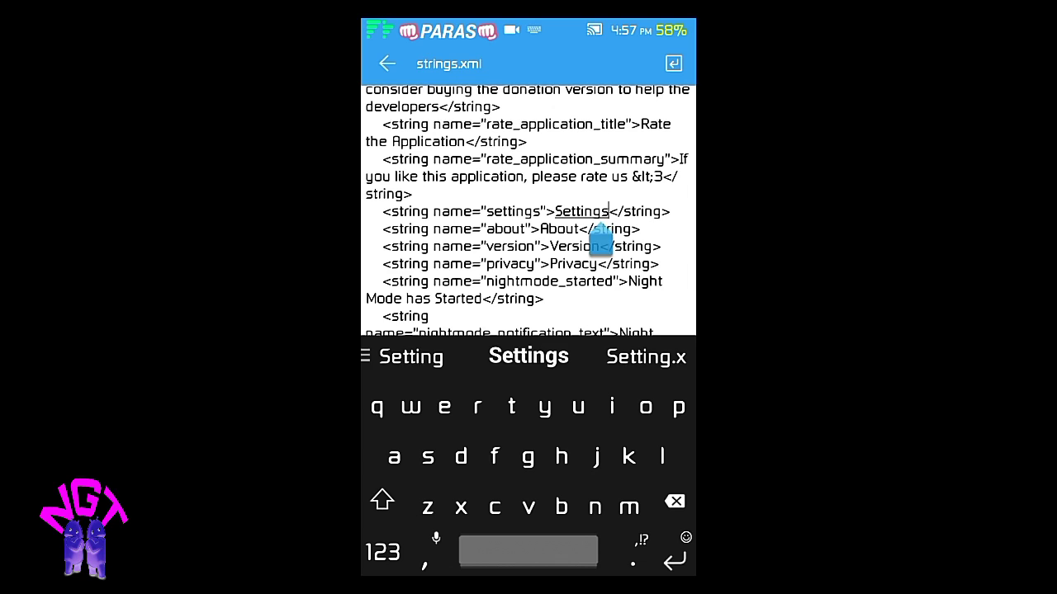
pyautogui.click(675, 501)
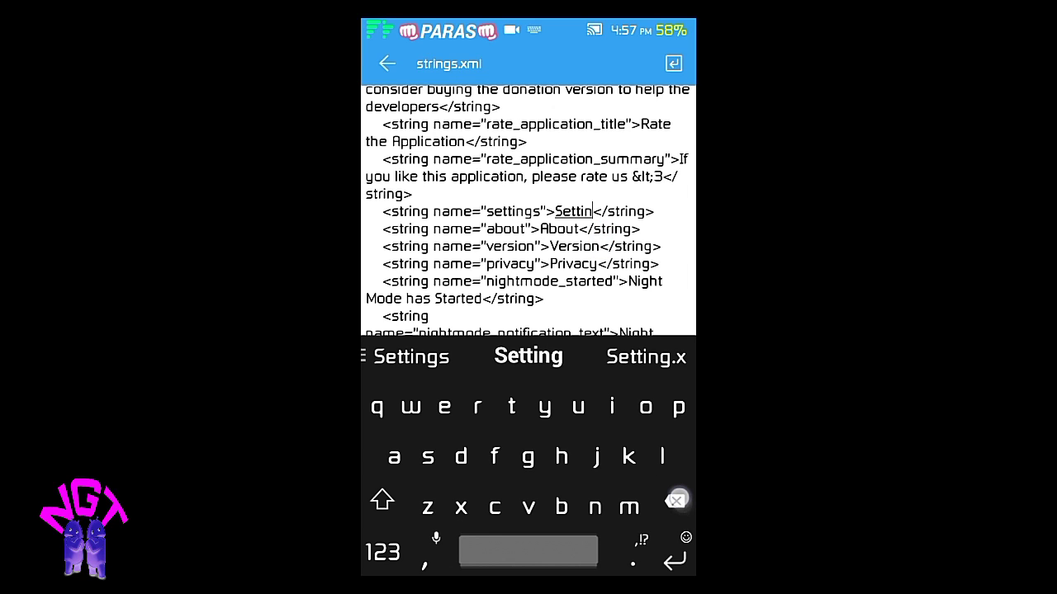
pyautogui.click(676, 500)
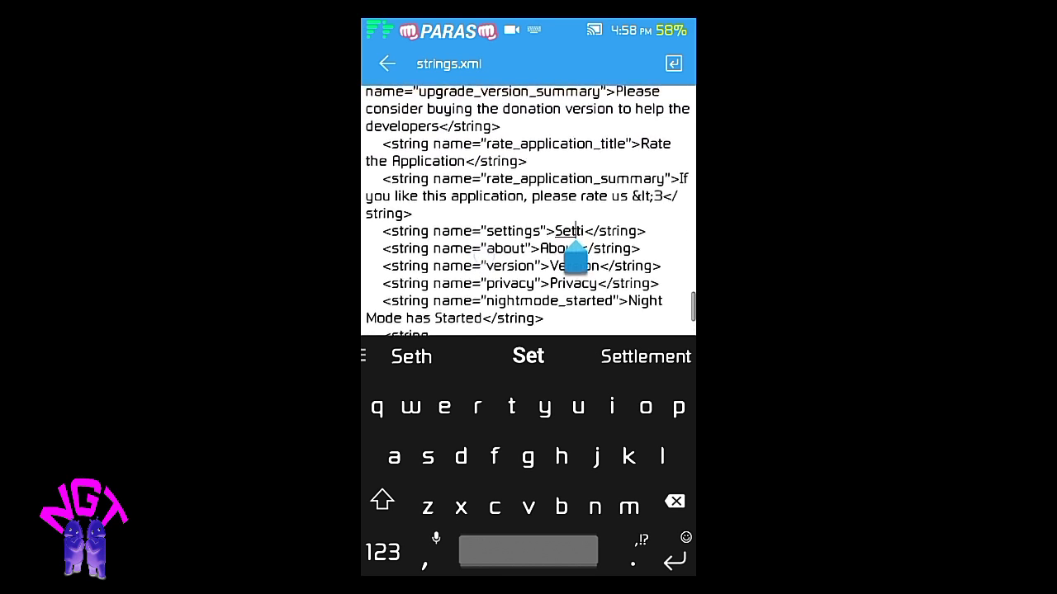
pyautogui.scroll(3)
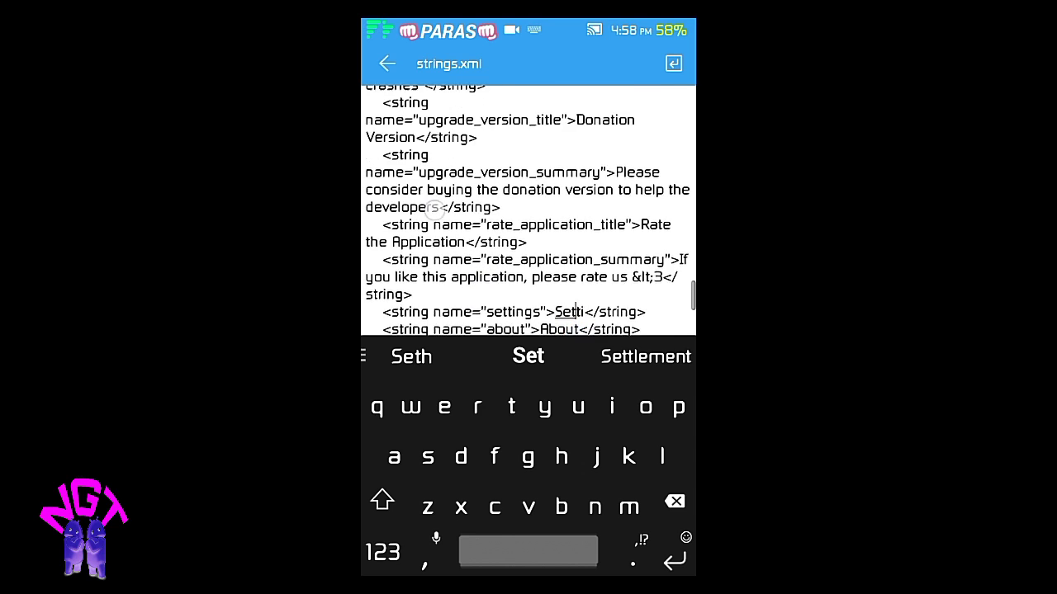
pyautogui.scroll(3)
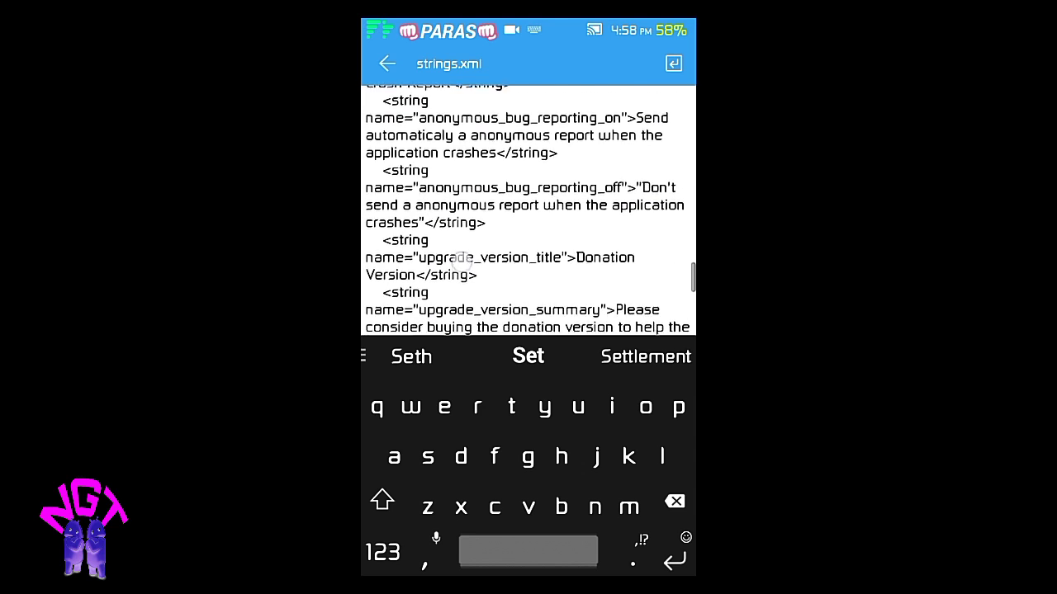
pyautogui.scroll(3)
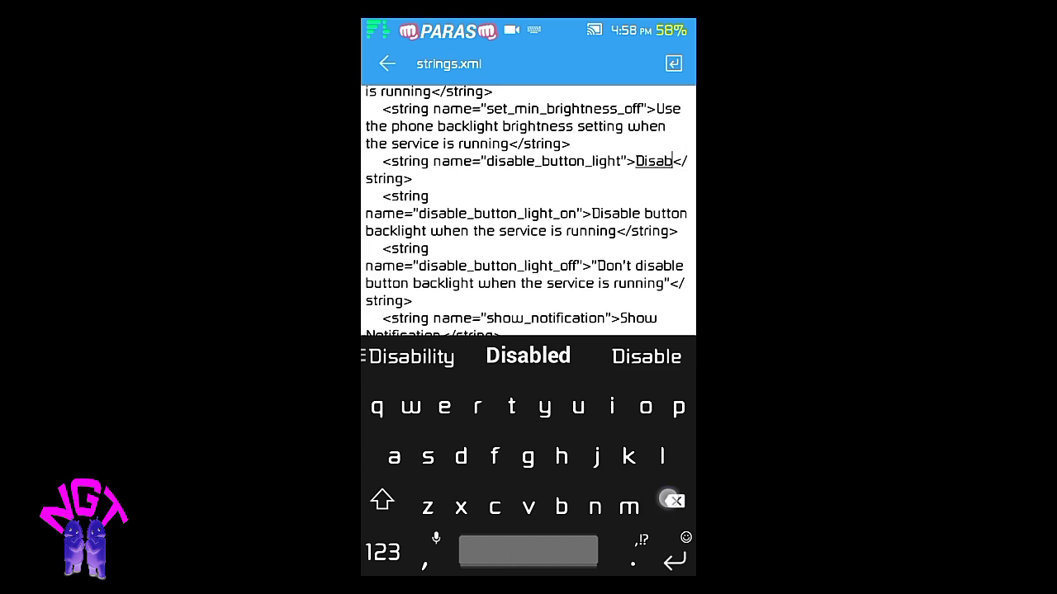
pyautogui.click(578, 406)
pyautogui.write('turn off backligh')
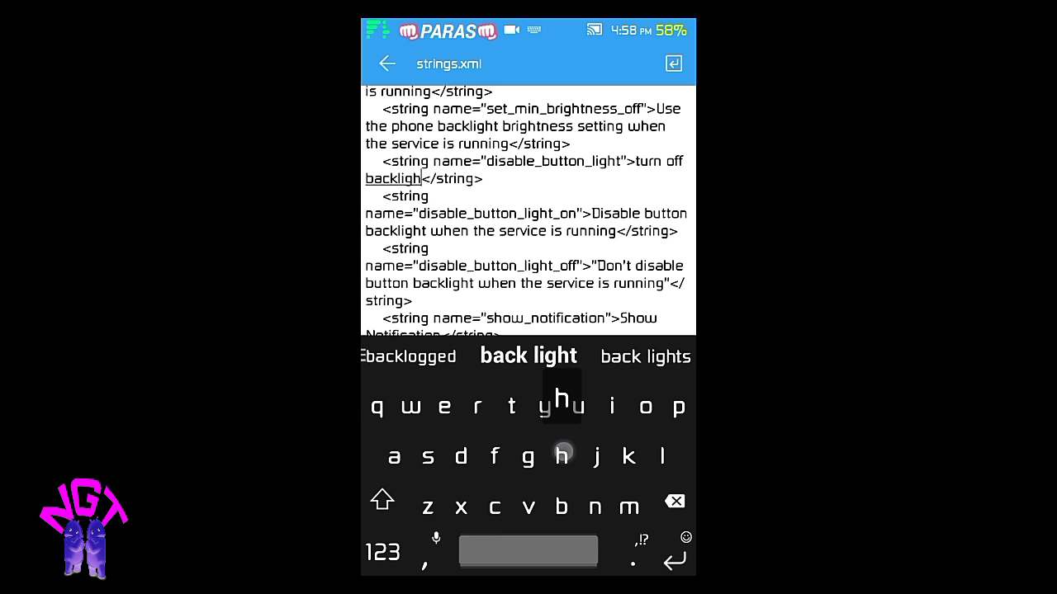
pyautogui.click(528, 355)
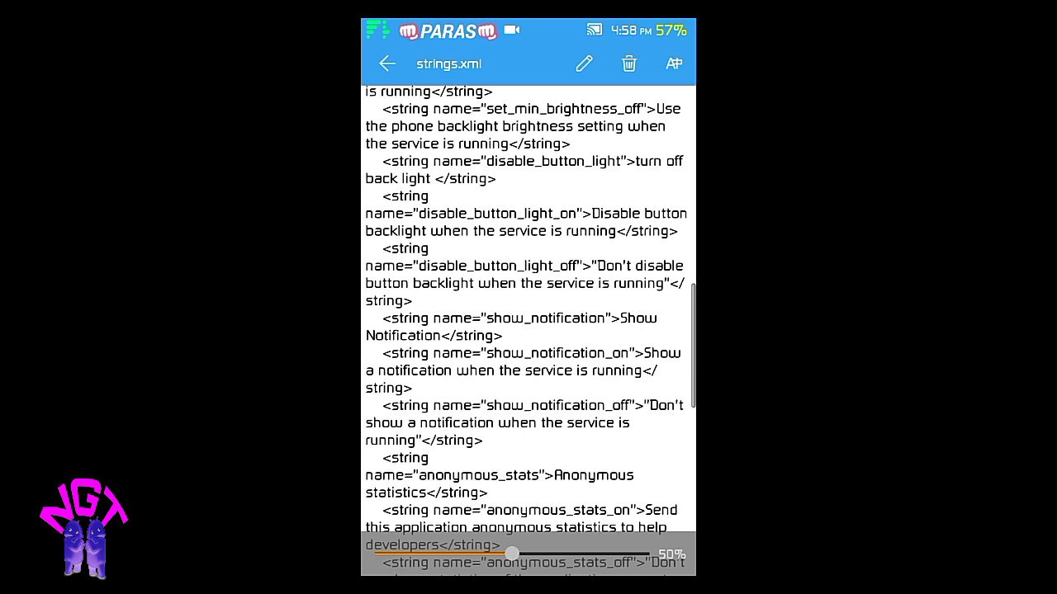
# - Close strings.xml, exit ES File Explorer to the home screen, and launch Apktool
pyautogui.click(387, 63)
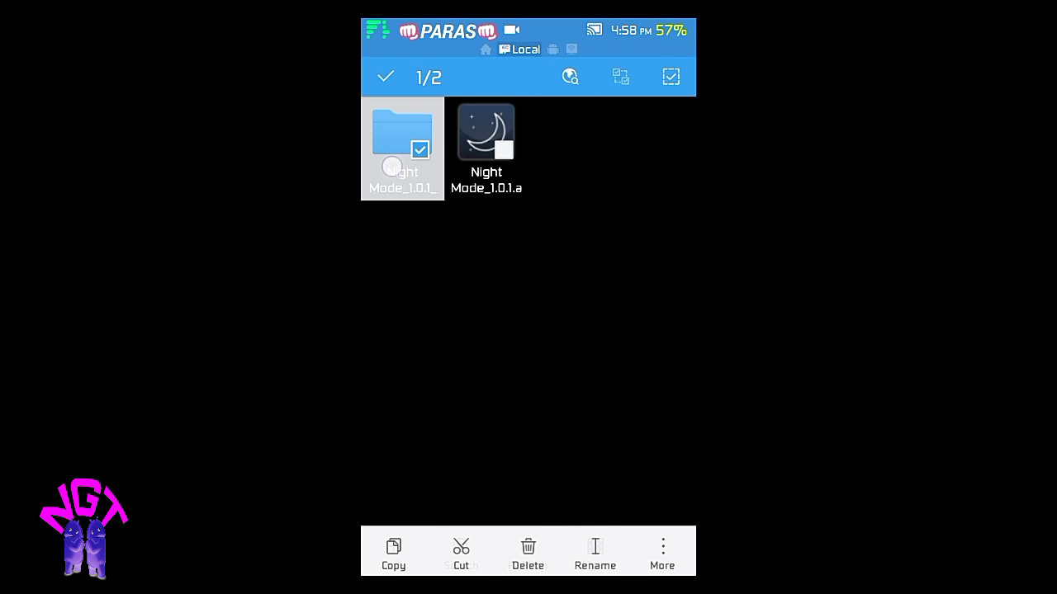
pyautogui.click(402, 136)
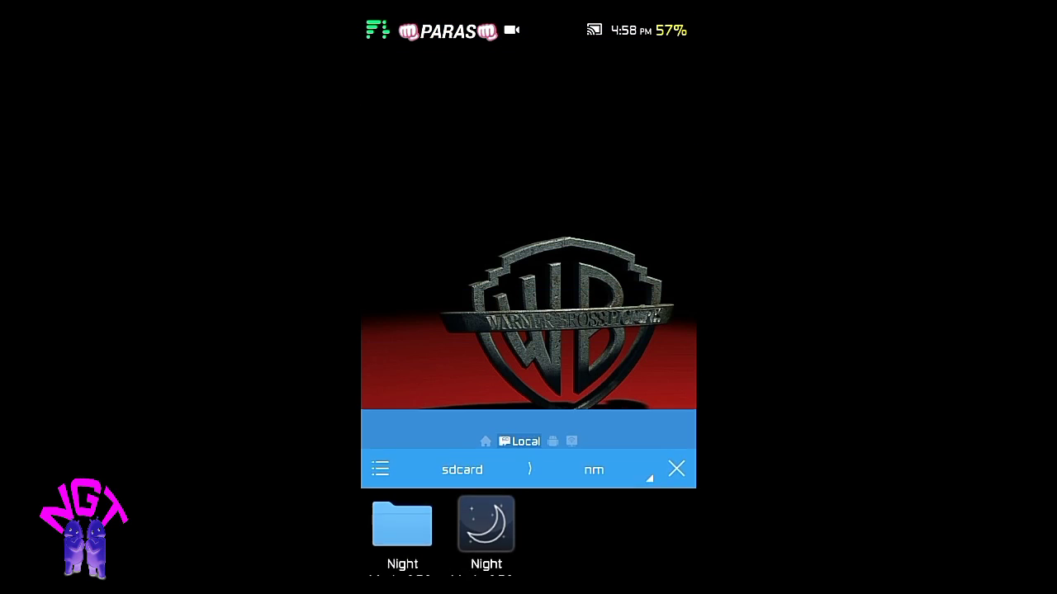
pyautogui.click(676, 468)
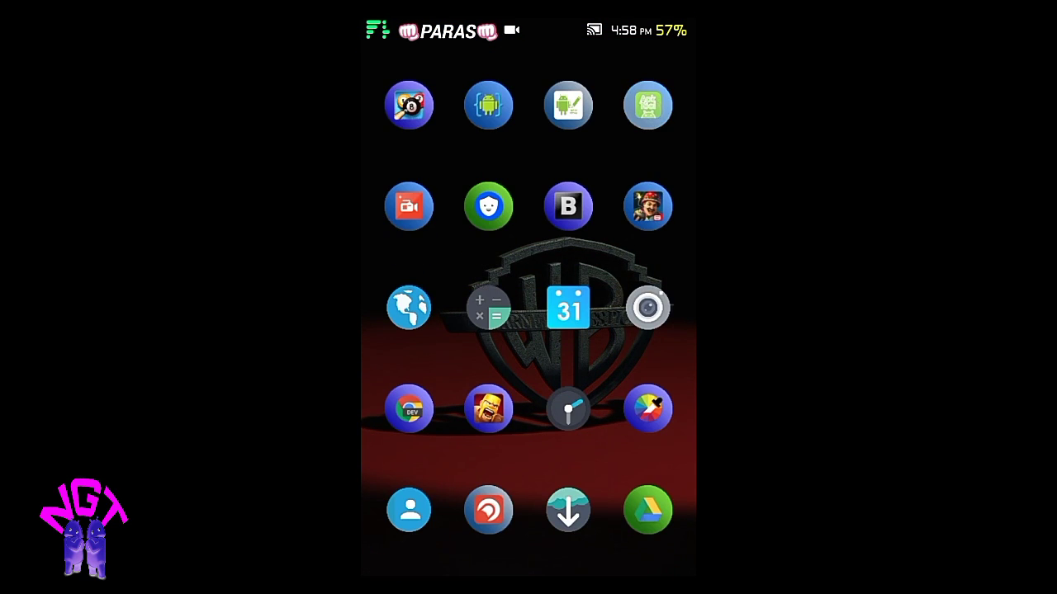
pyautogui.click(647, 105)
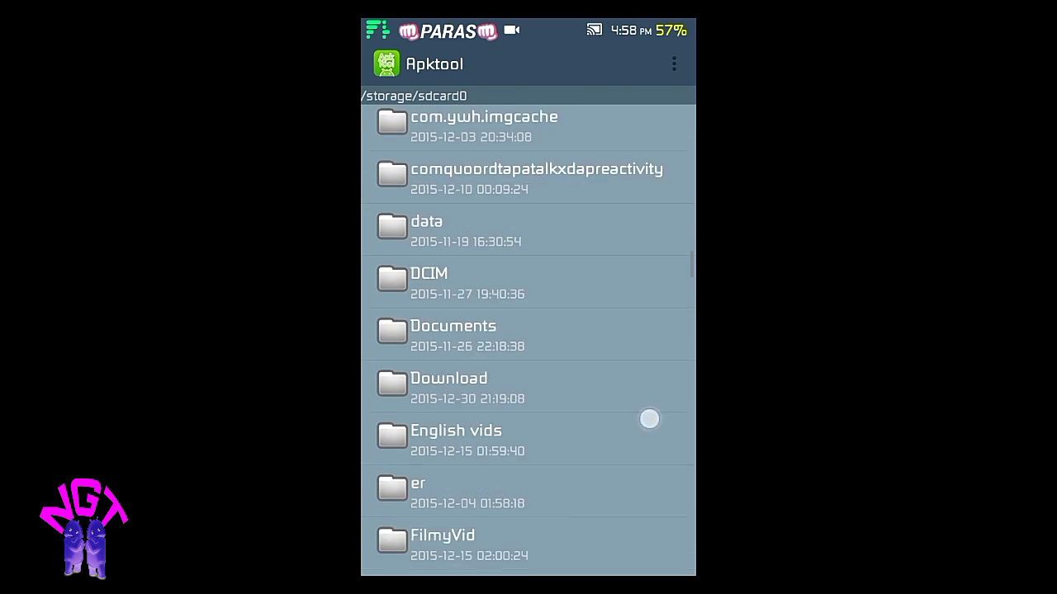
# - Scroll to Night Mode_1.0.1_src in the nm folder and recompile it into an APK
pyautogui.scroll(-3)
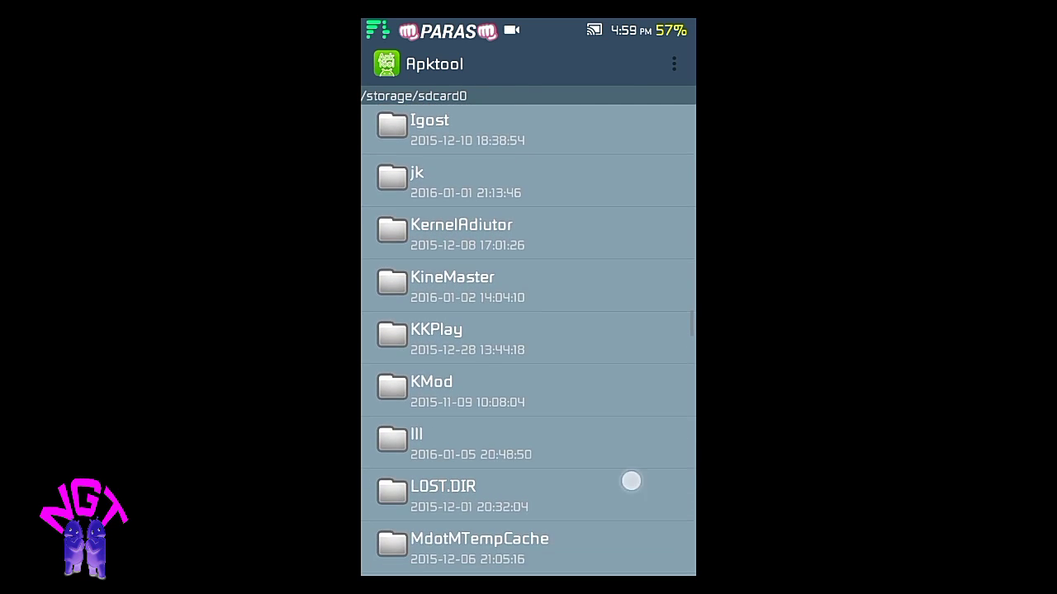
pyautogui.scroll(-3)
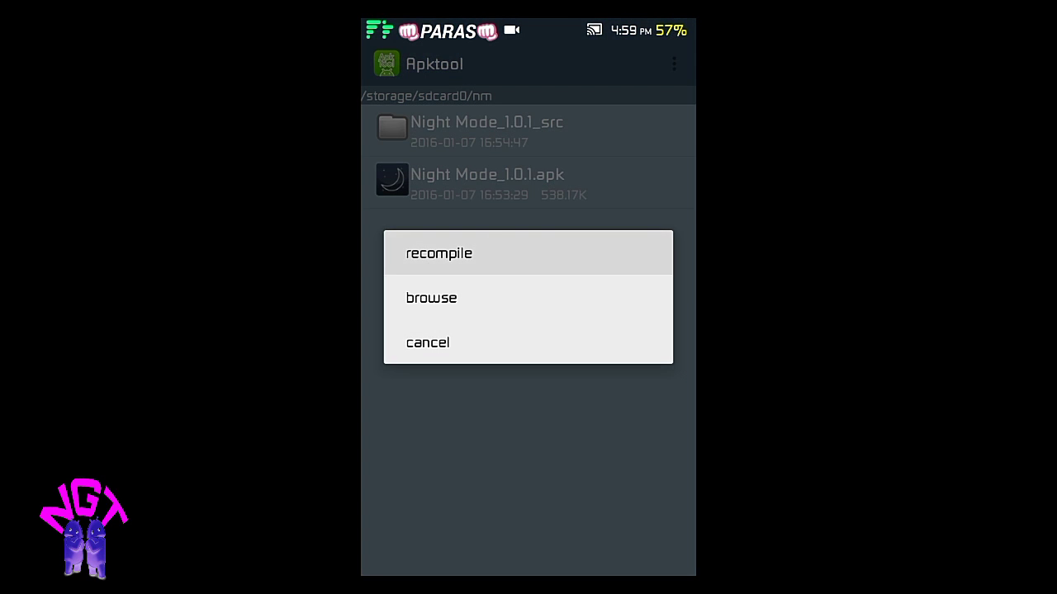
pyautogui.click(439, 253)
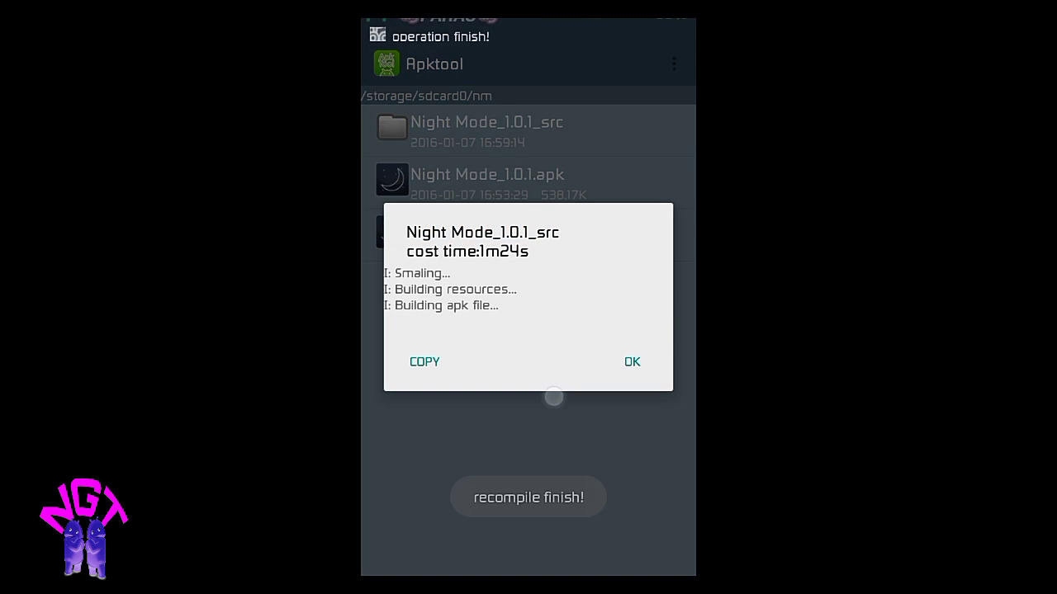
# - Dismiss the recompile summary and install the rebuilt Night Mode APK
pyautogui.click(631, 362)
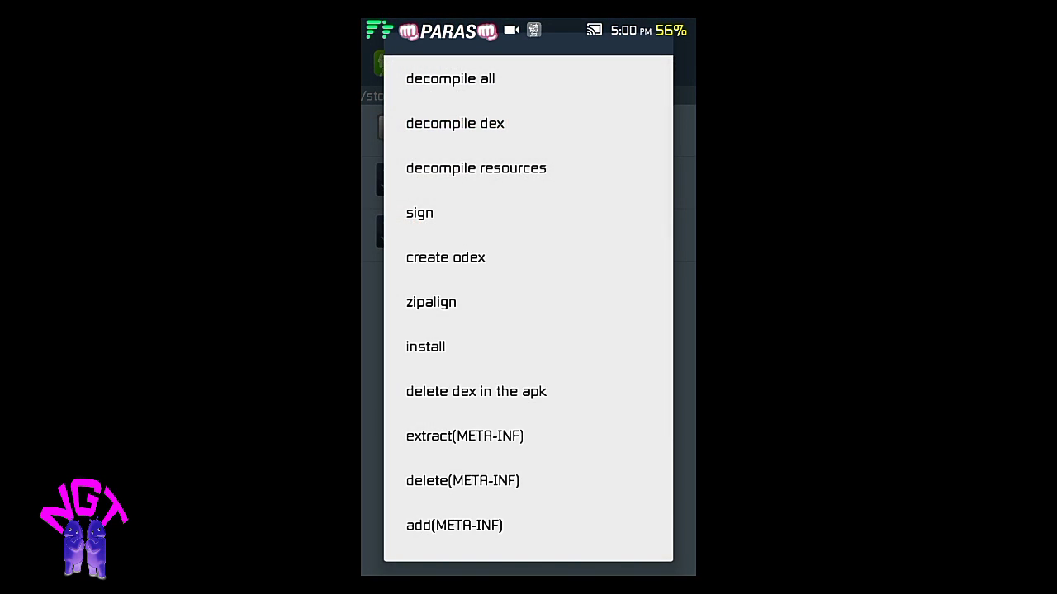
pyautogui.click(419, 212)
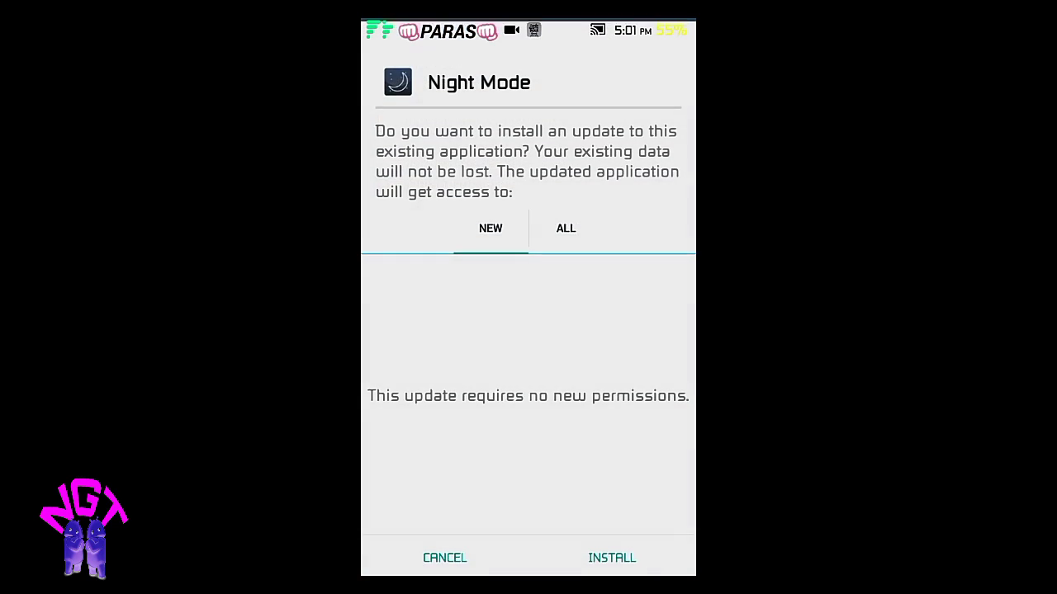
# - Install the Night Mode update over the existing app and open it
pyautogui.click(611, 557)
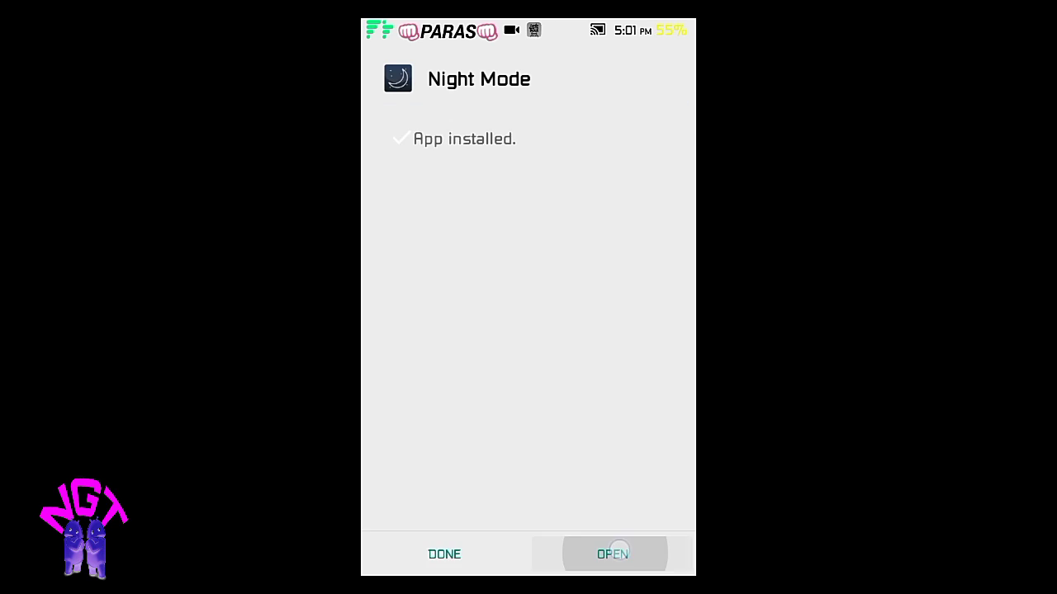
pyautogui.click(613, 554)
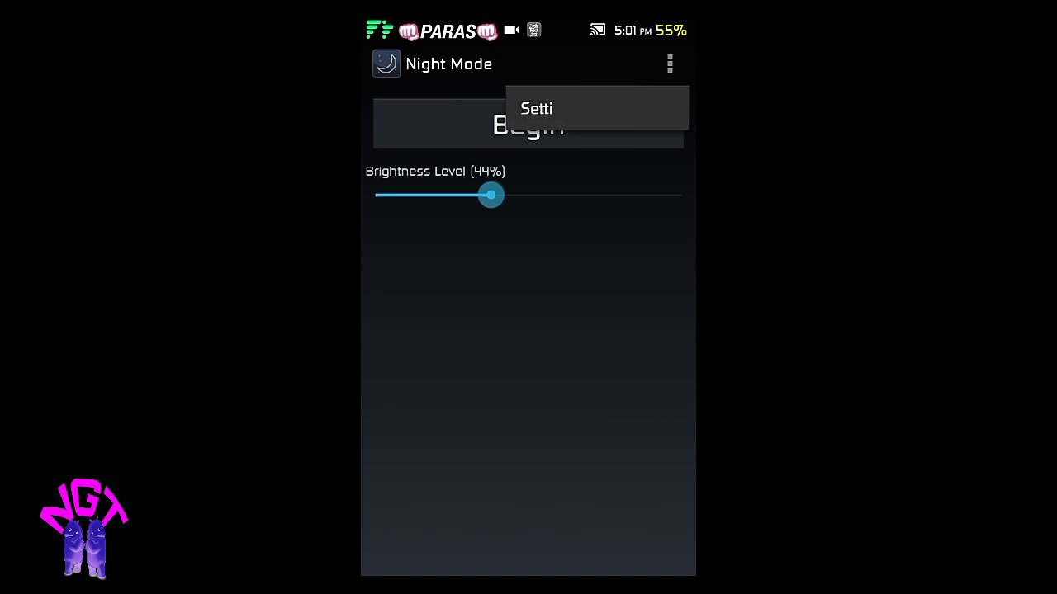
# - Check the Setti page for low brightness and turn off back light labels, then go back
pyautogui.click(536, 108)
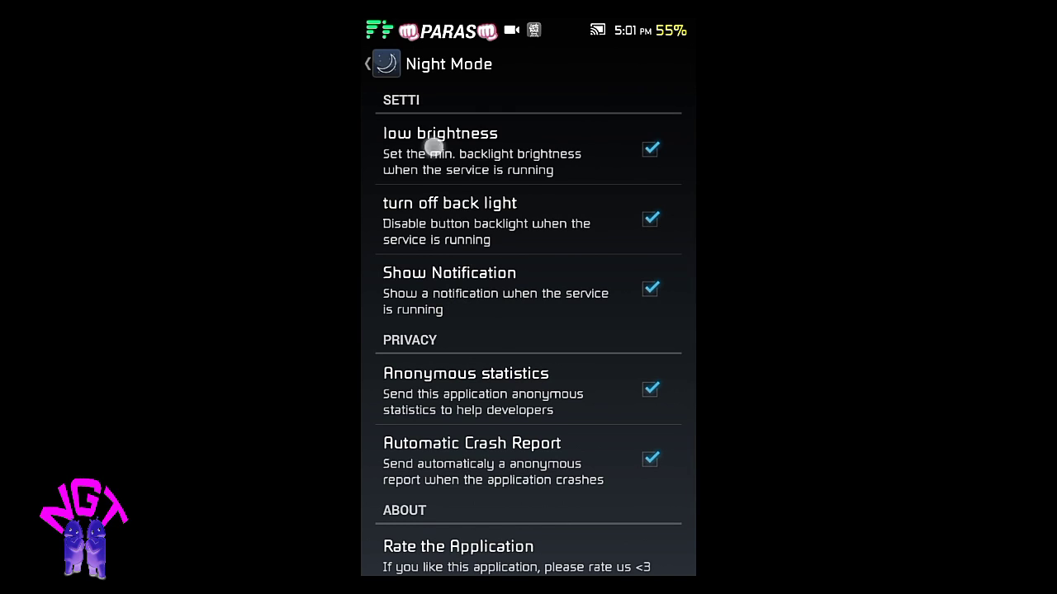
pyautogui.scroll(-3)
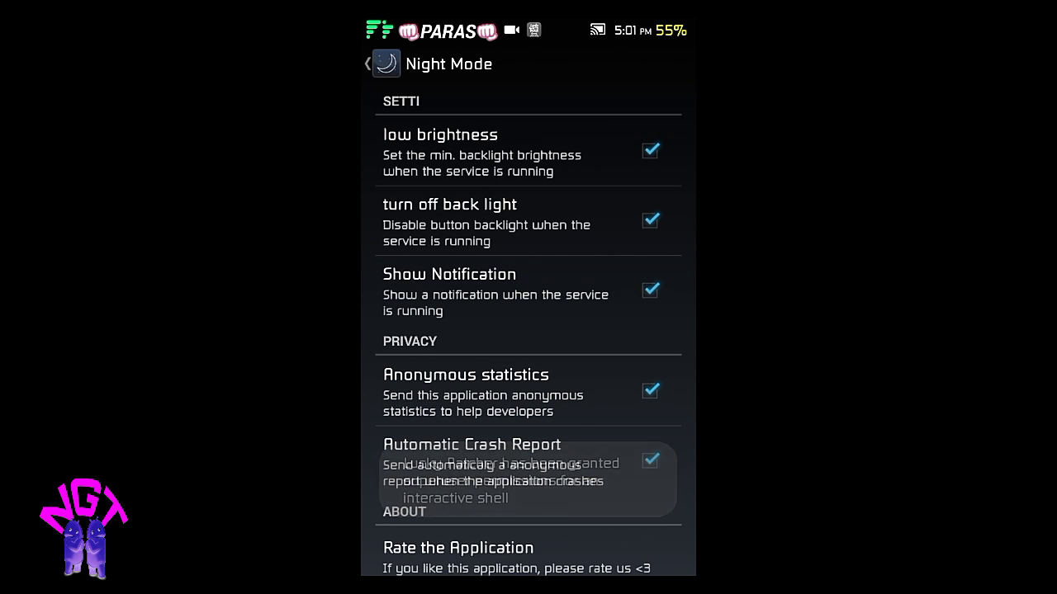
pyautogui.click(368, 64)
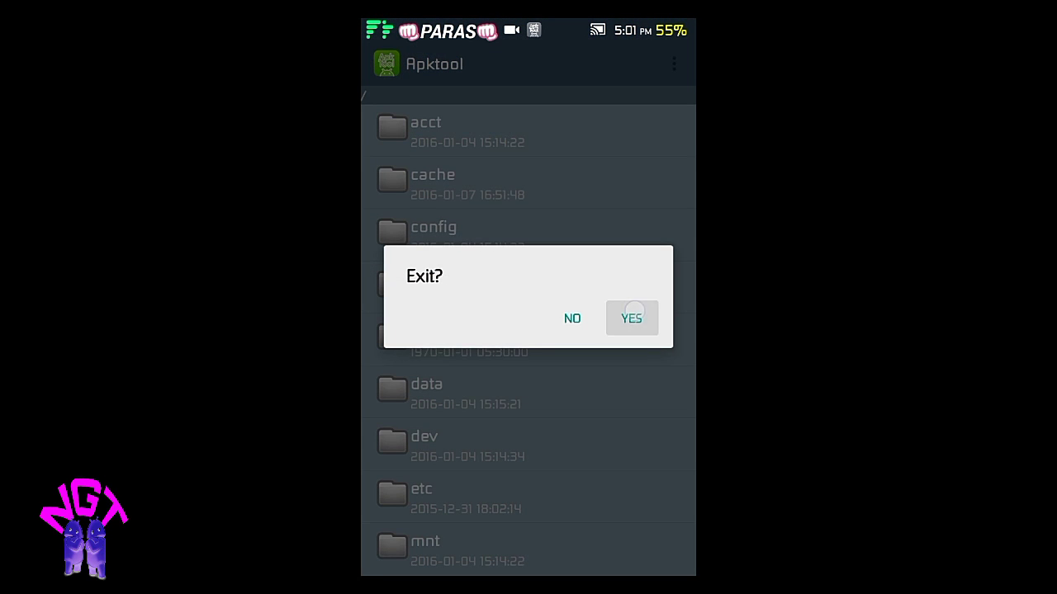
# - Confirm exiting Apktool, then launch Android Settings from the home screen launcher
pyautogui.click(631, 318)
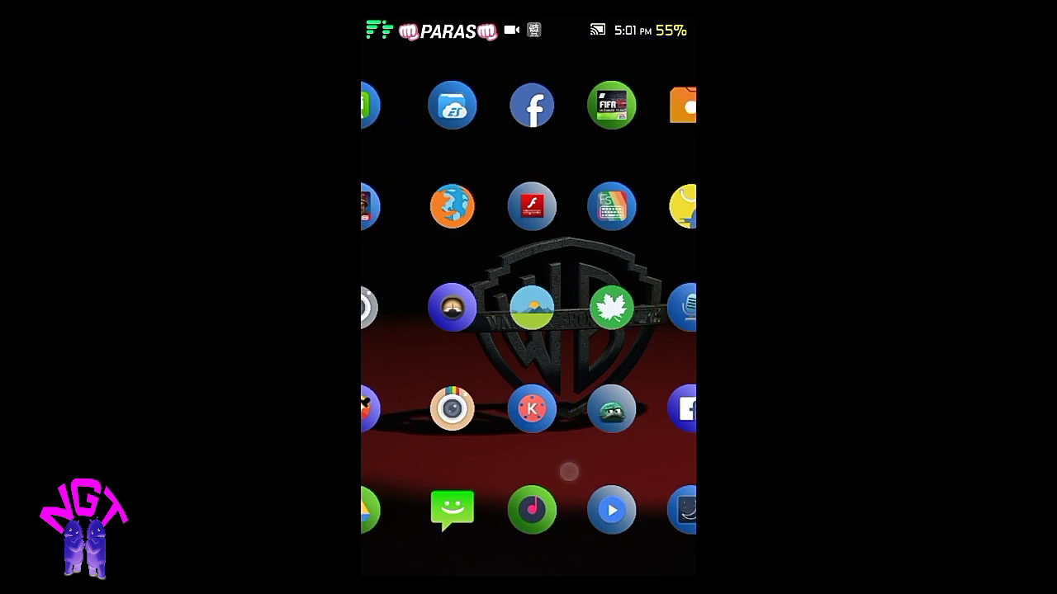
pyautogui.hscroll(-3)
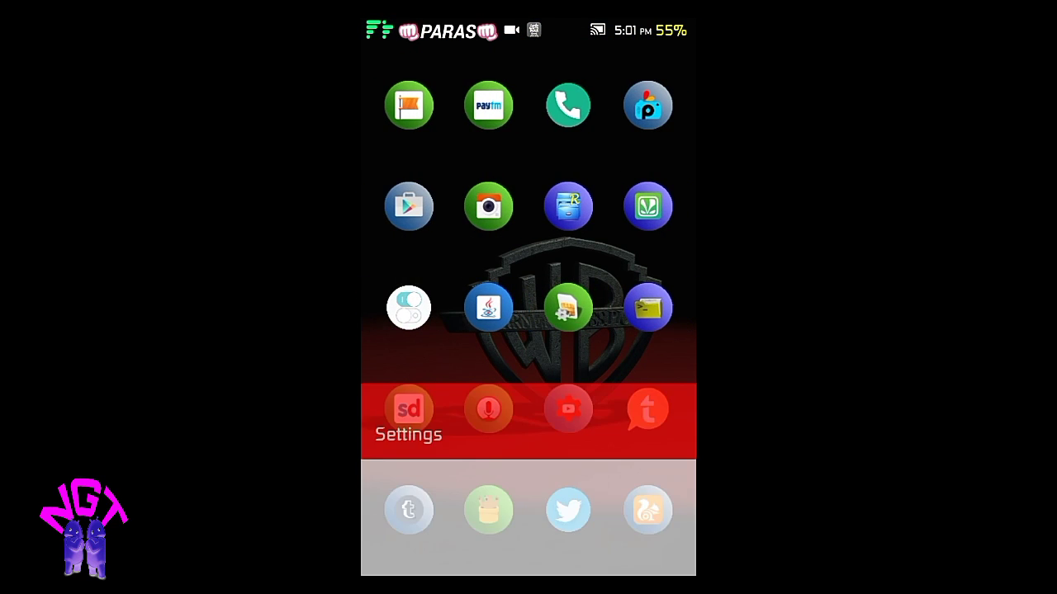
pyautogui.click(408, 410)
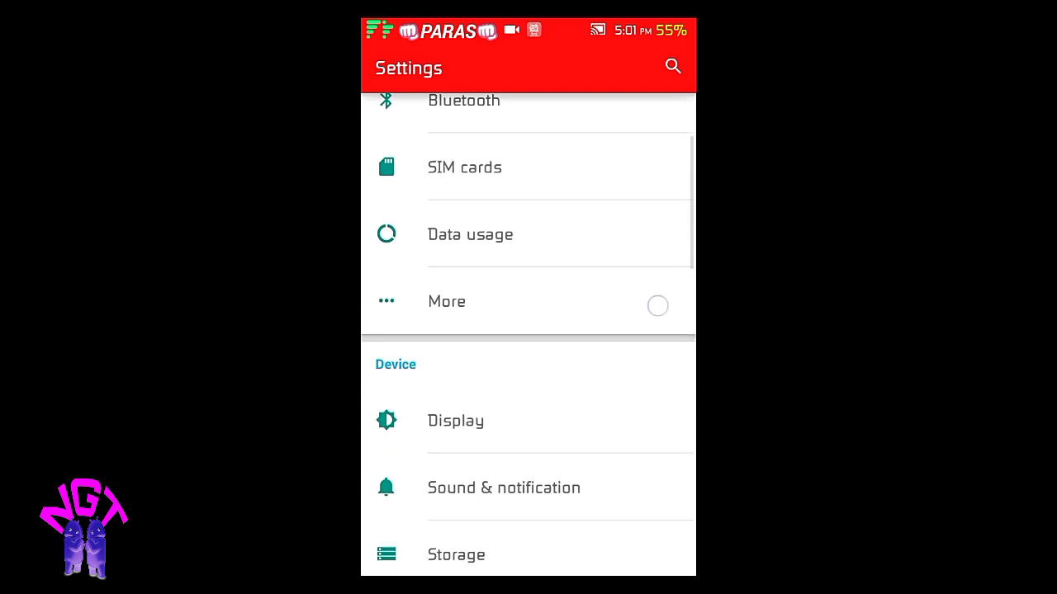
pyautogui.scroll(-3)
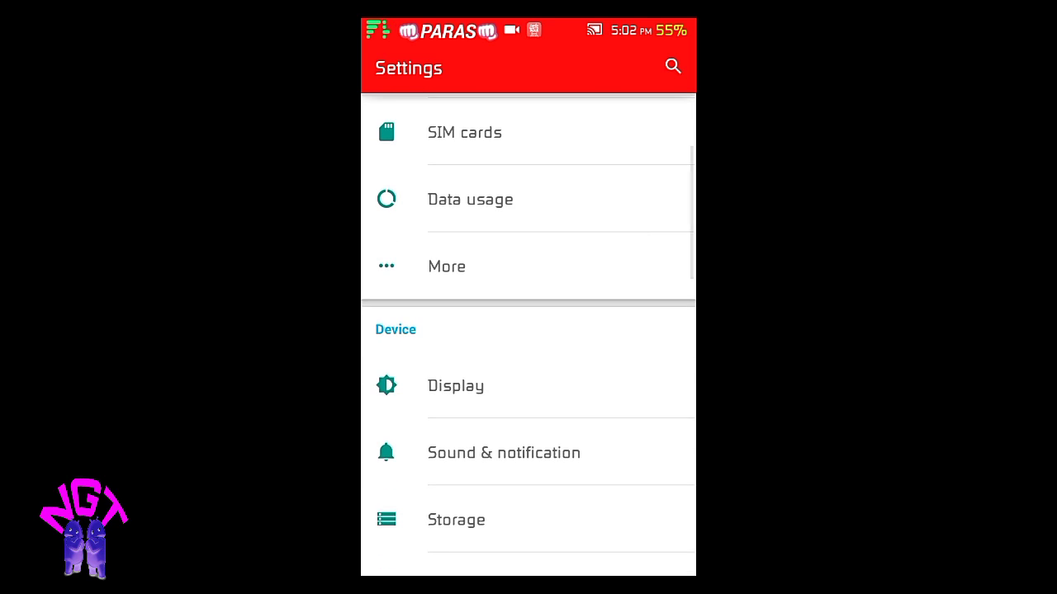
pyautogui.scroll(3)
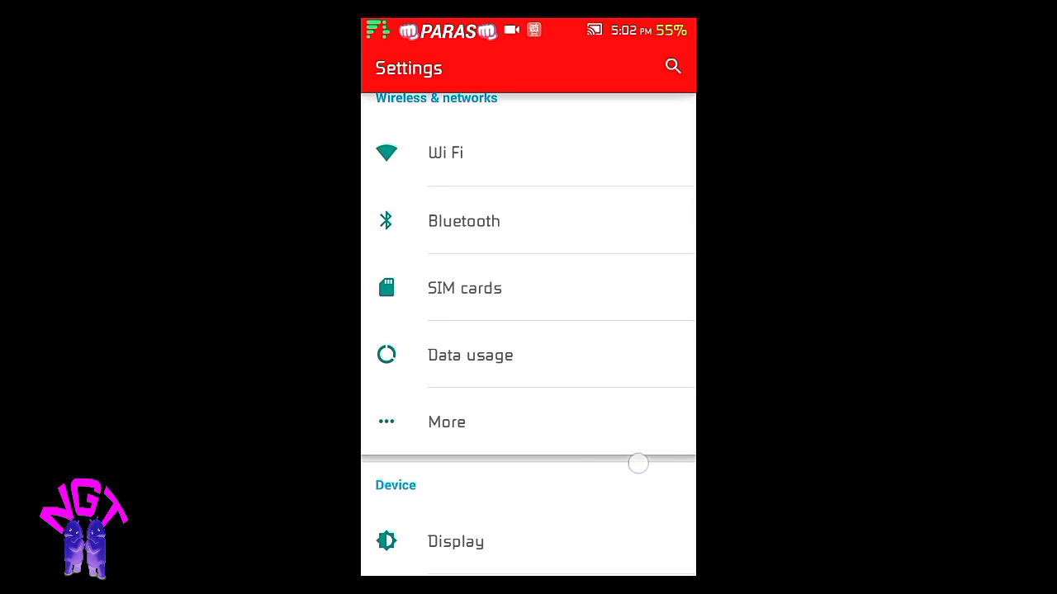
pyautogui.scroll(-3)
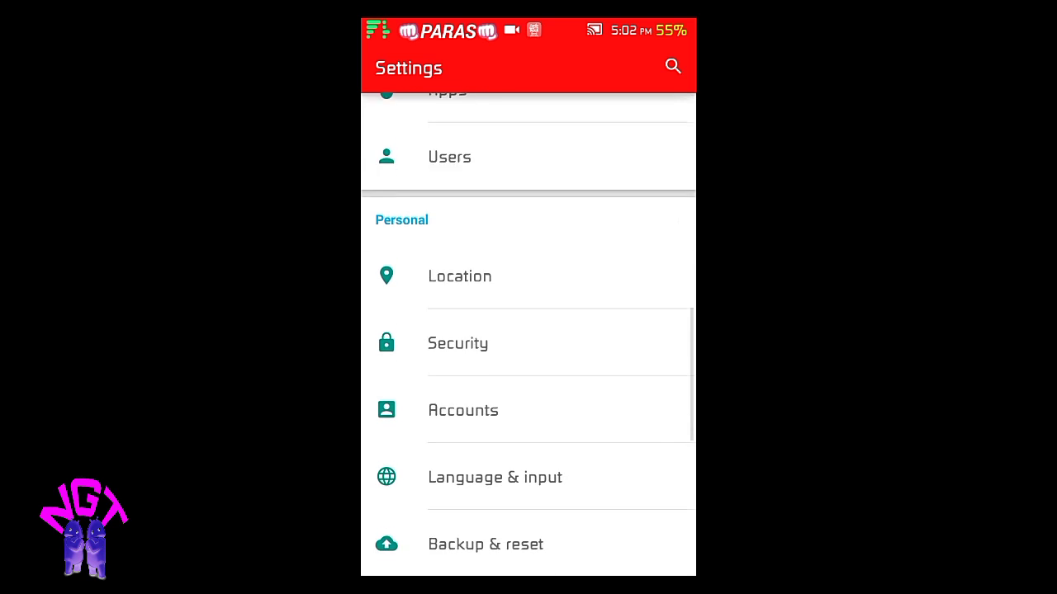
pyautogui.scroll(3)
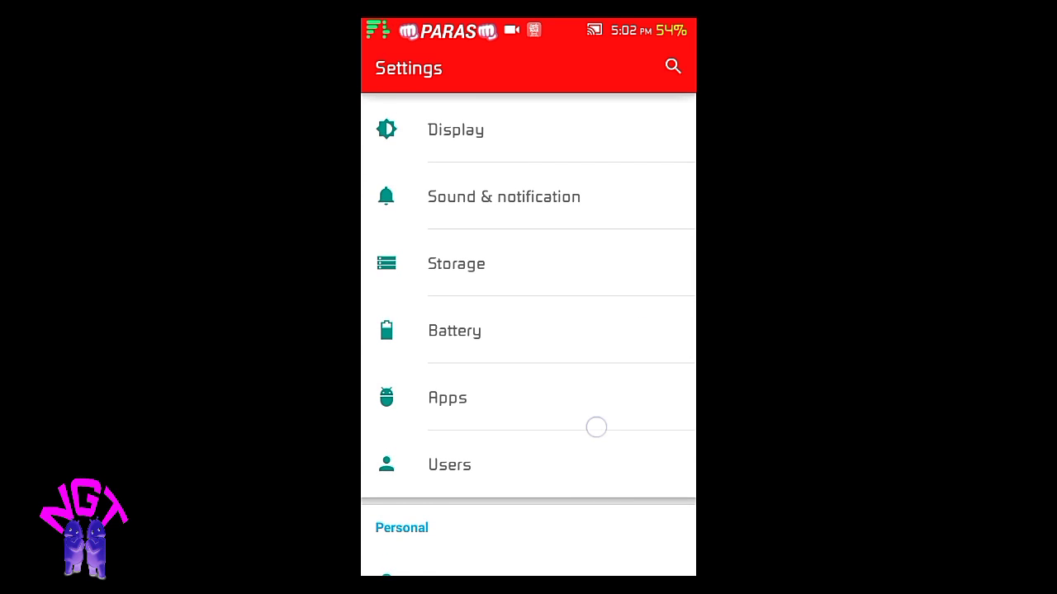
pyautogui.scroll(-3)
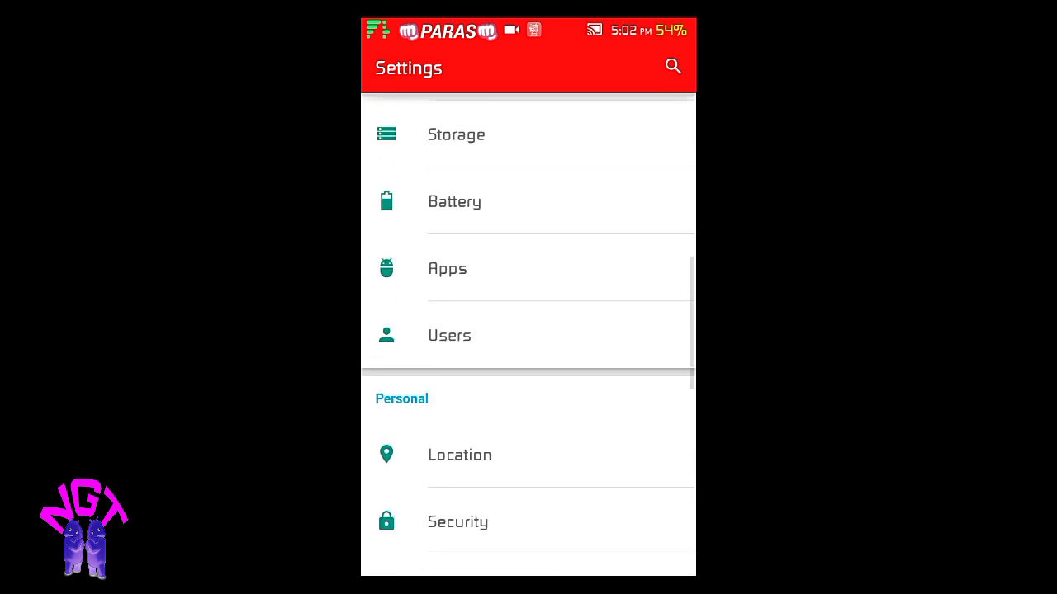
pyautogui.scroll(3)
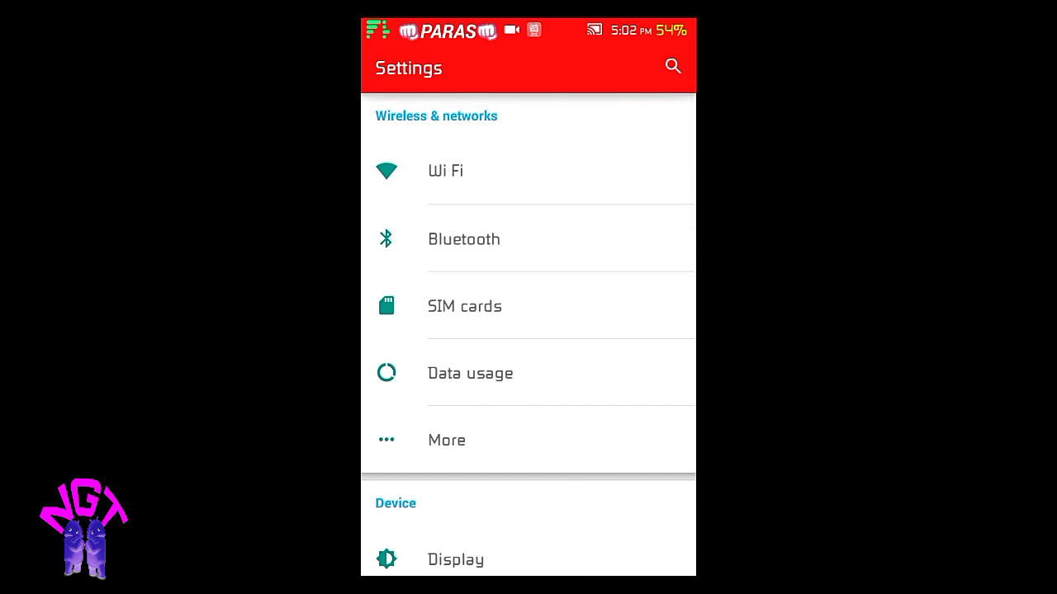